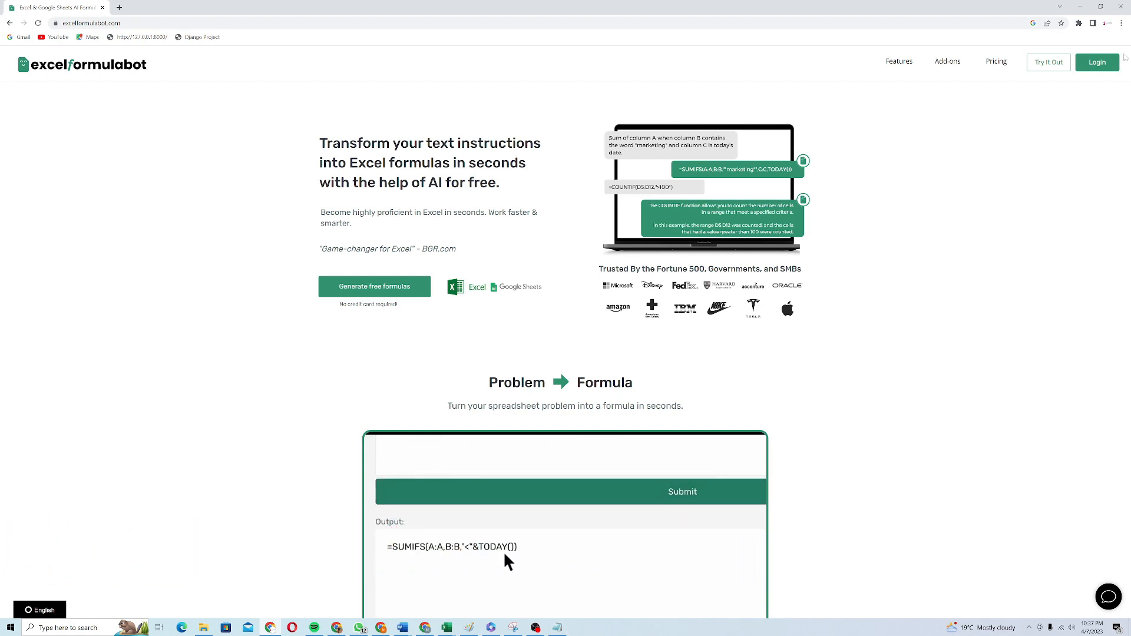
Go to the Excel Formula Bot login page from the top navigation
click(1097, 63)
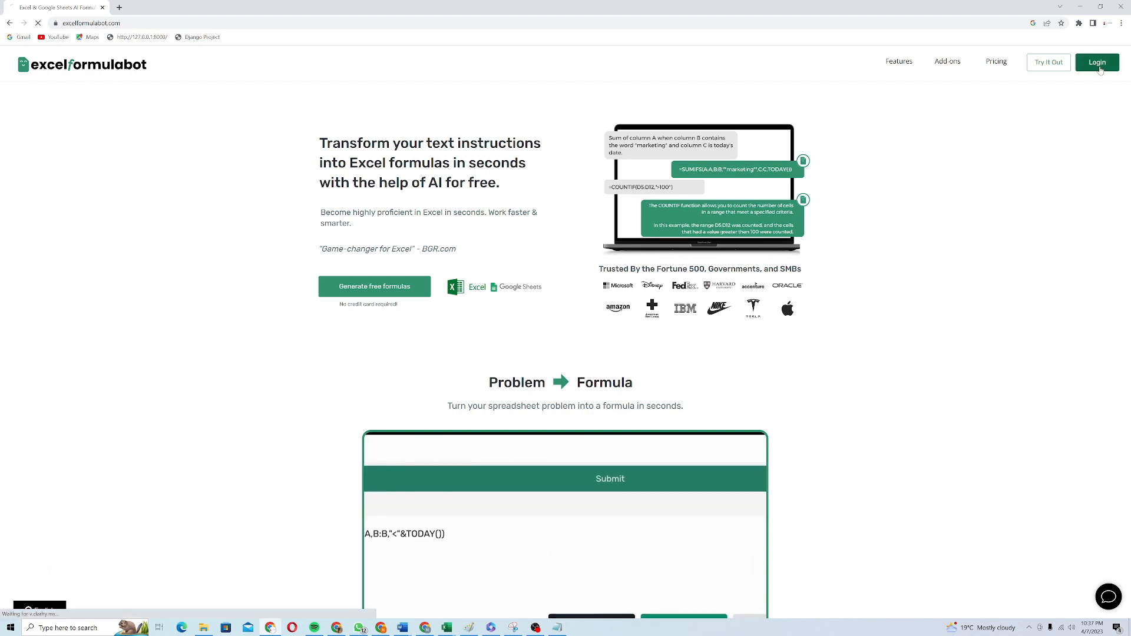
click(1096, 63)
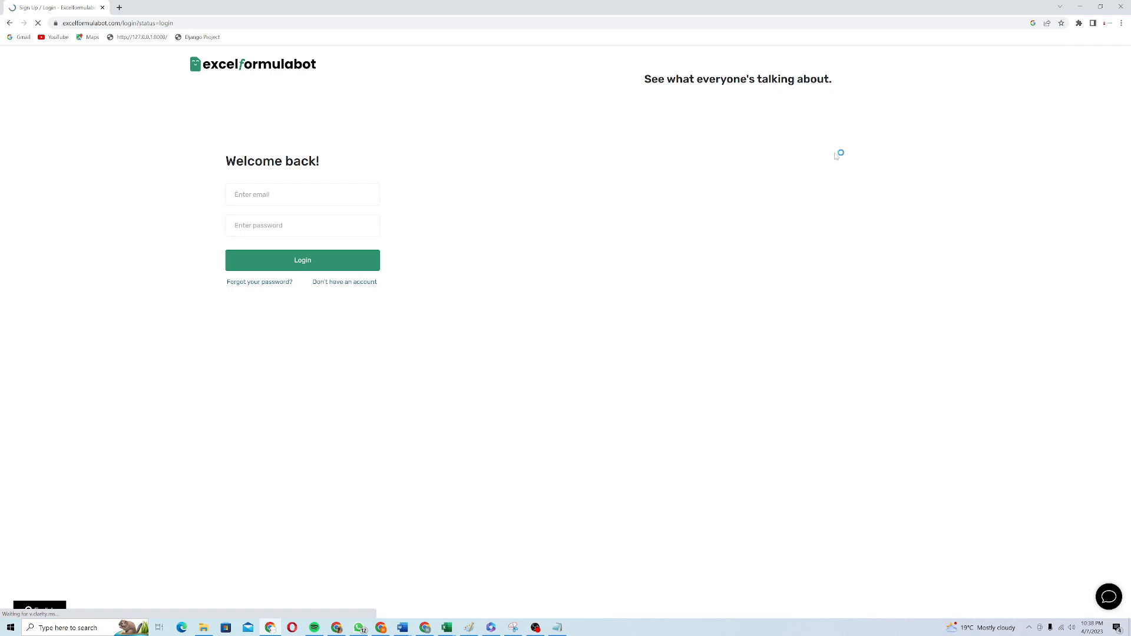
mouse_move(817, 164)
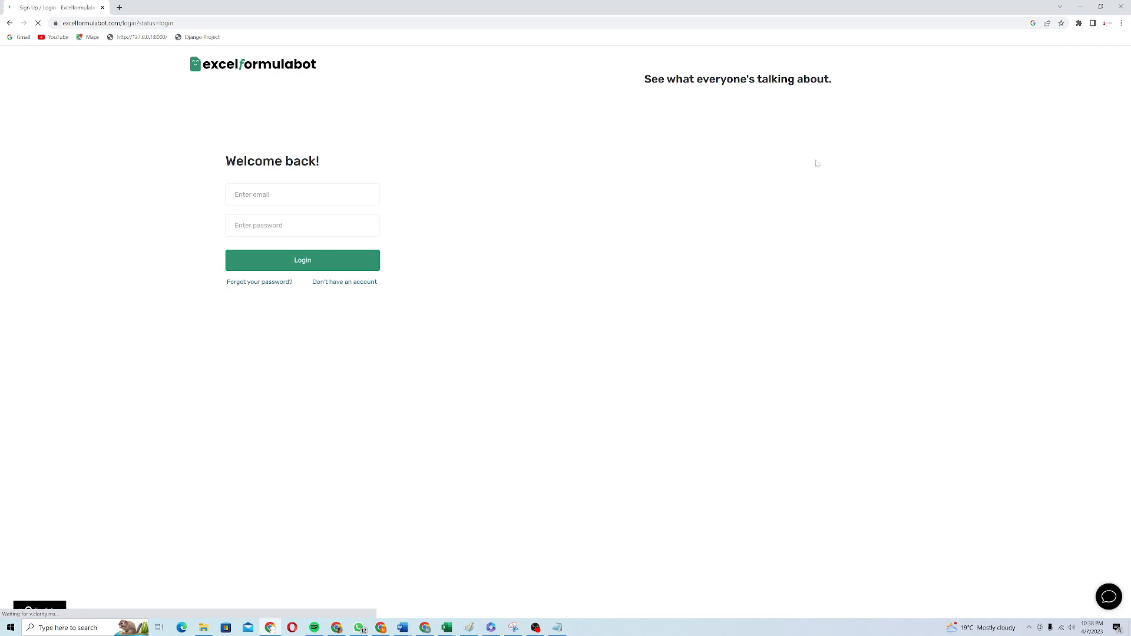
mouse_move(499, 364)
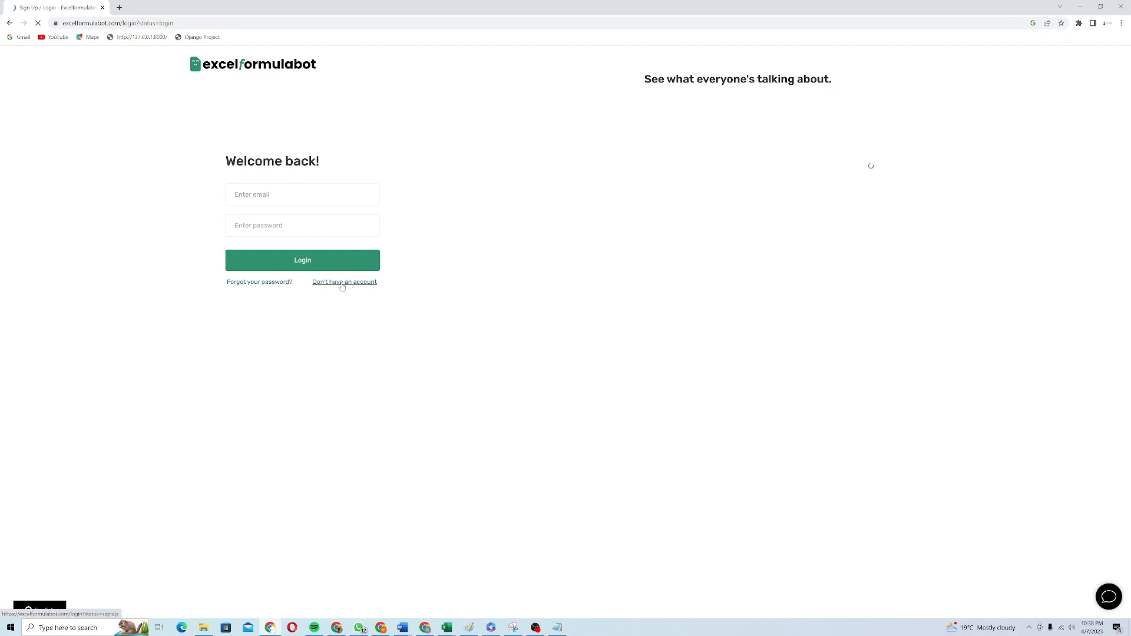
Open the sign-up page in a new tab and browse through the login page testimonials
click(344, 282)
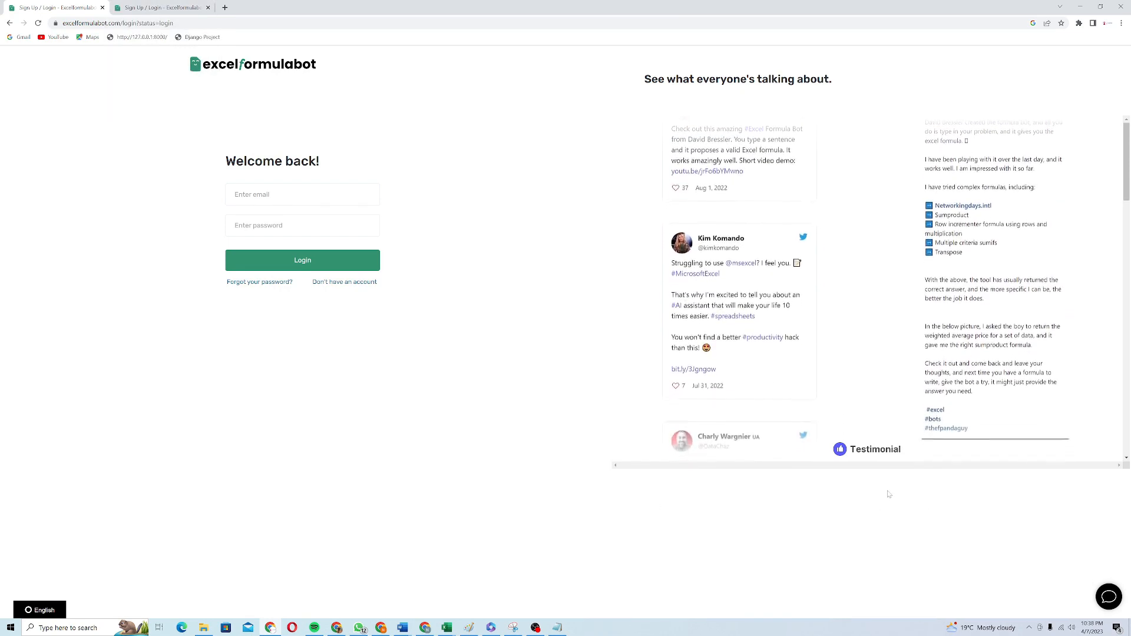
scroll(down, 3)
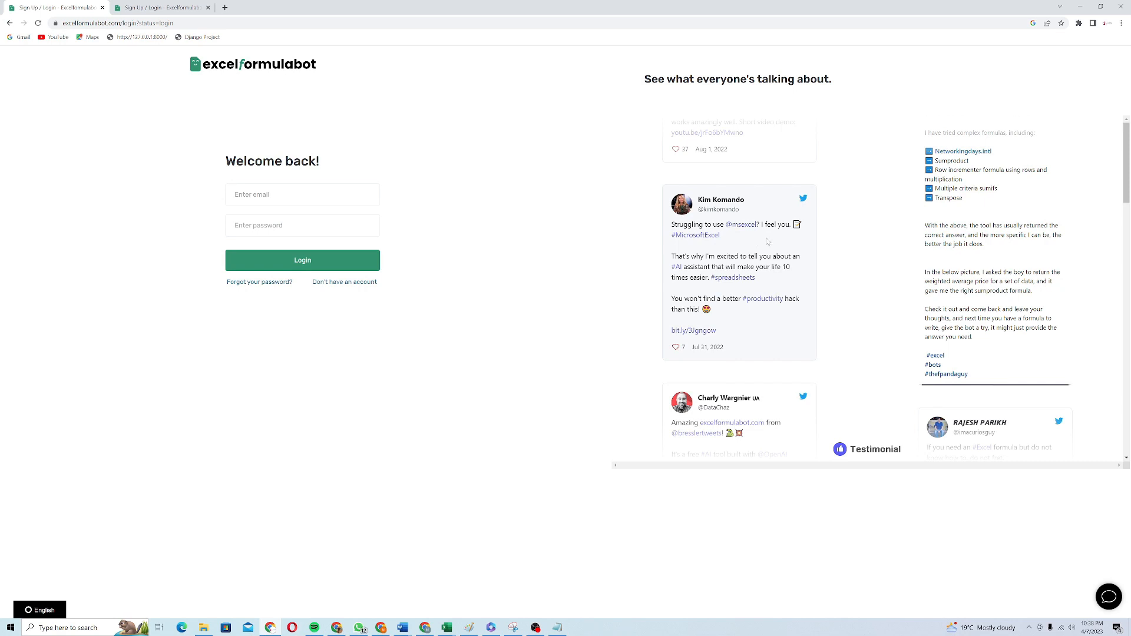
mouse_move(760, 330)
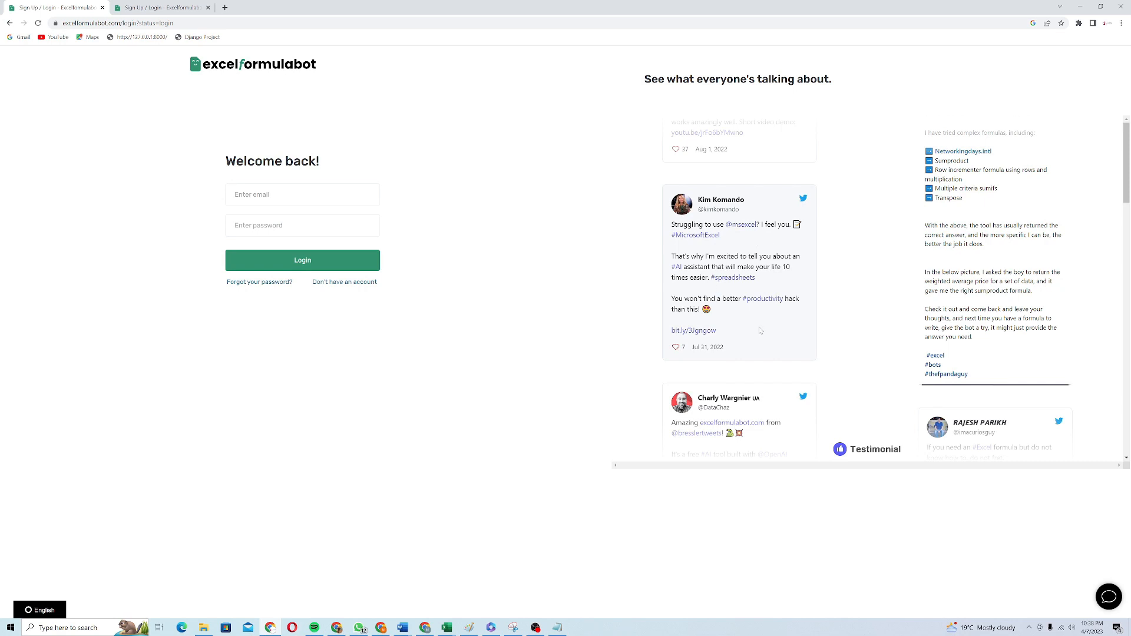
scroll(down, 3)
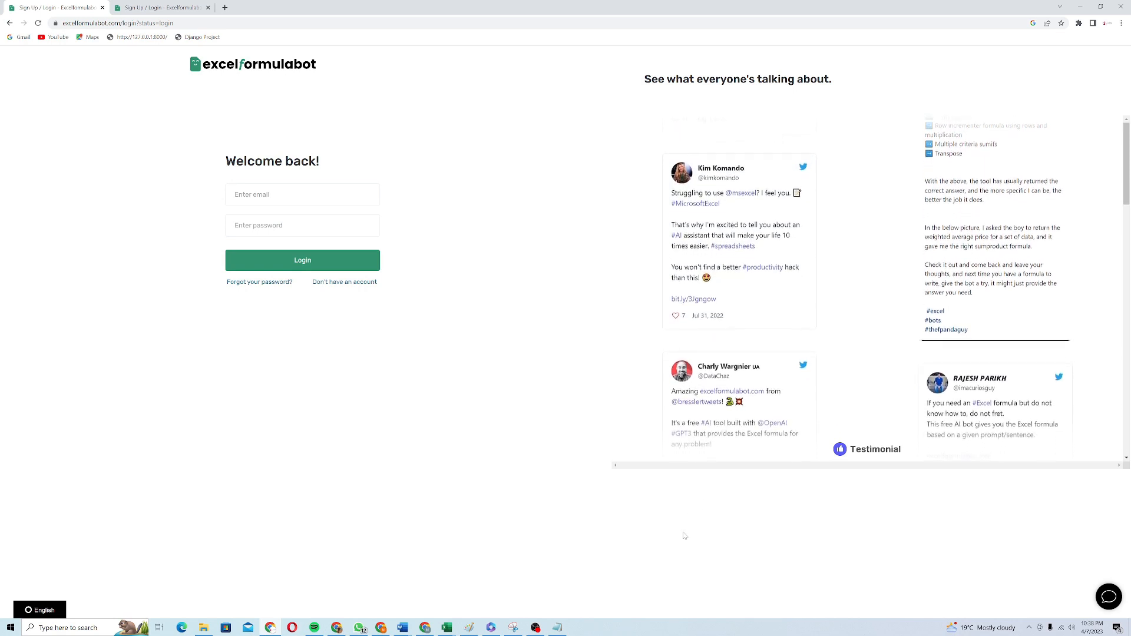
scroll(down, 3)
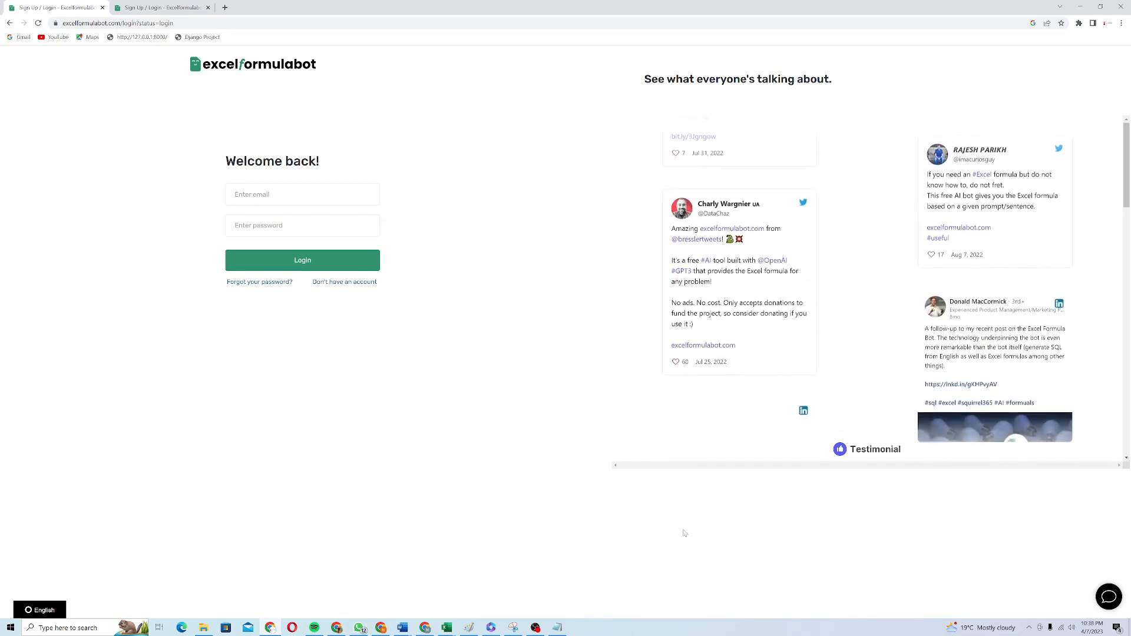
scroll(down, 3)
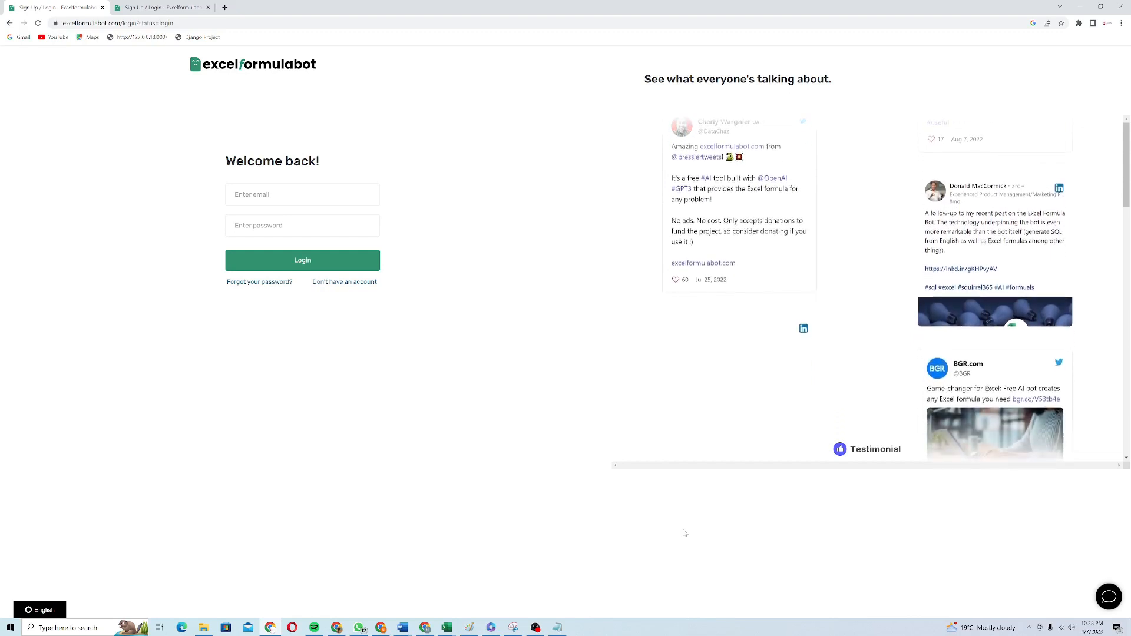
scroll(up, 3)
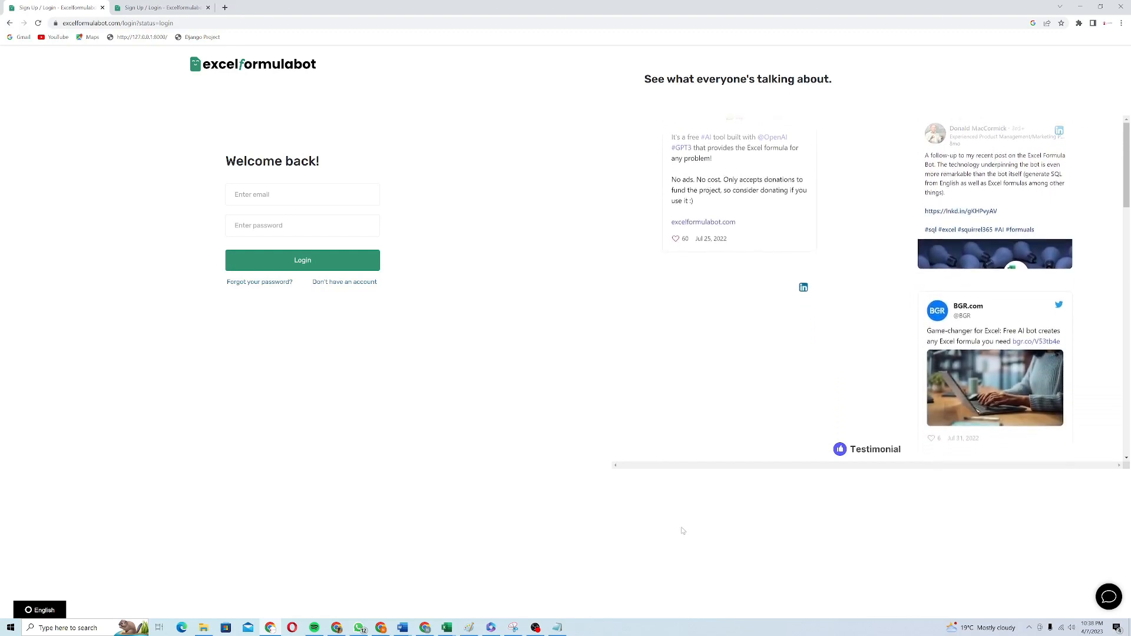
scroll(down, 3)
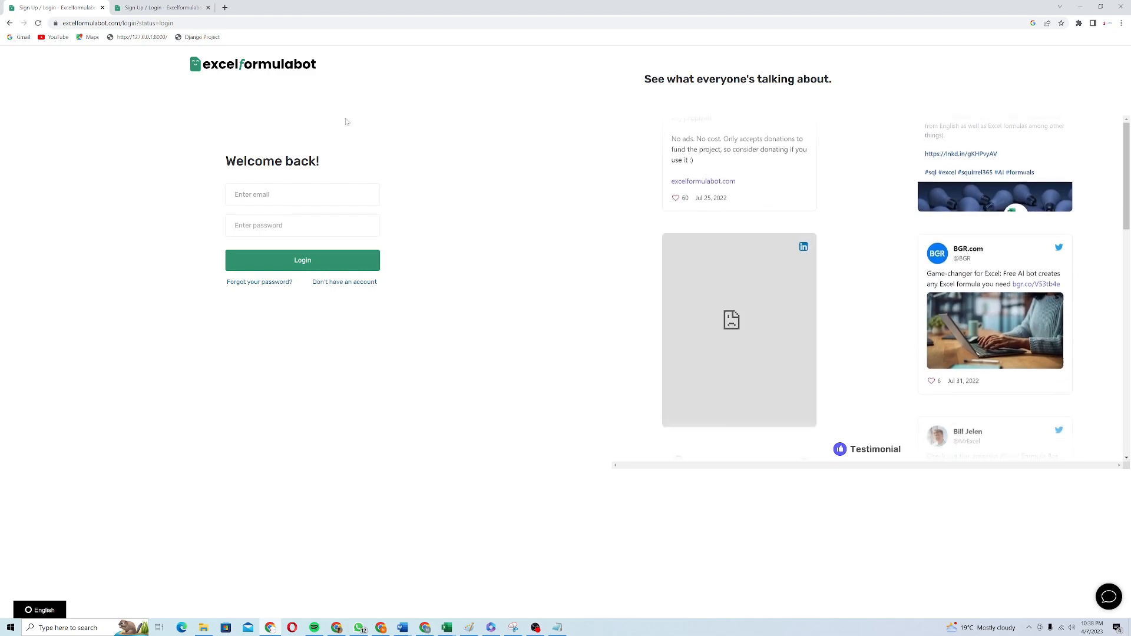
On the sign-up form, tick the terms and privacy policy box, then return to the login tab
click(344, 282)
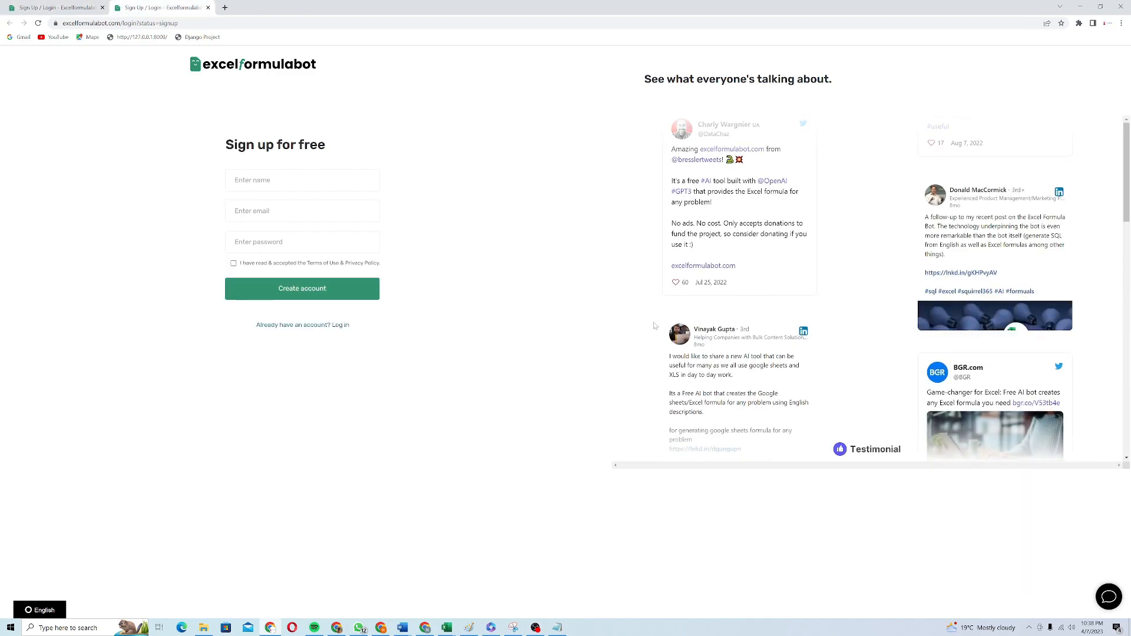
click(301, 288)
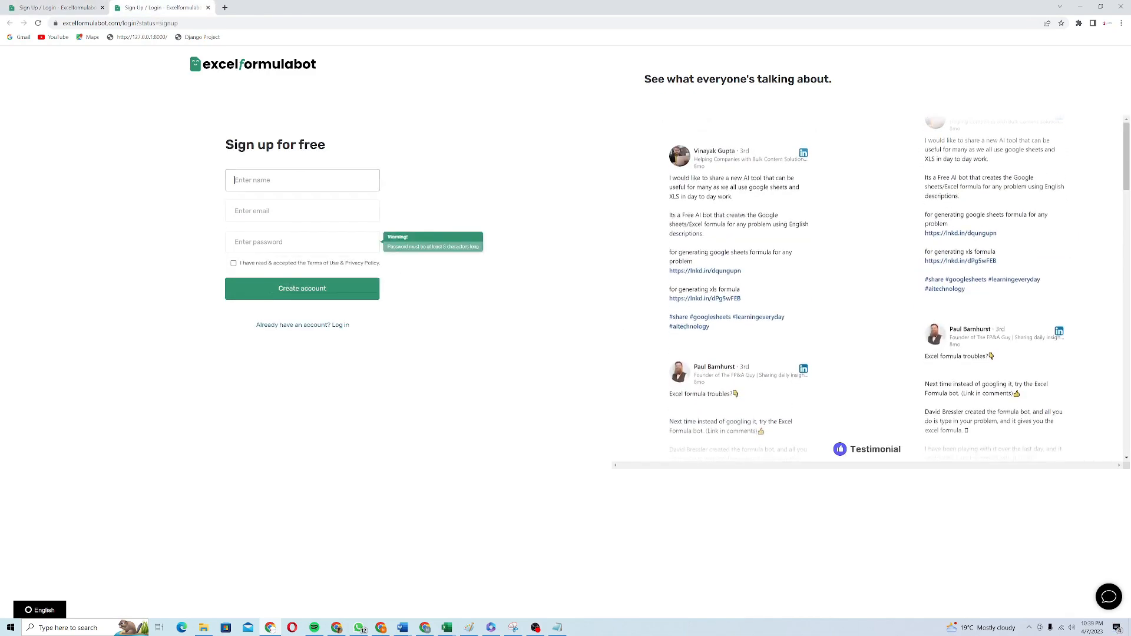
click(302, 211)
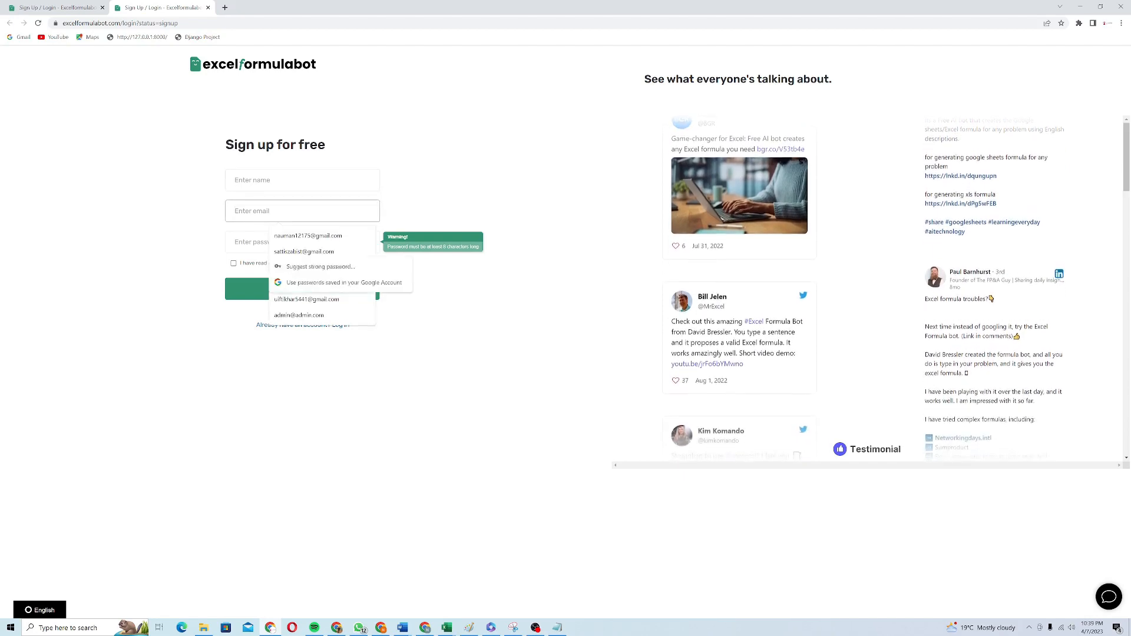
click(233, 263)
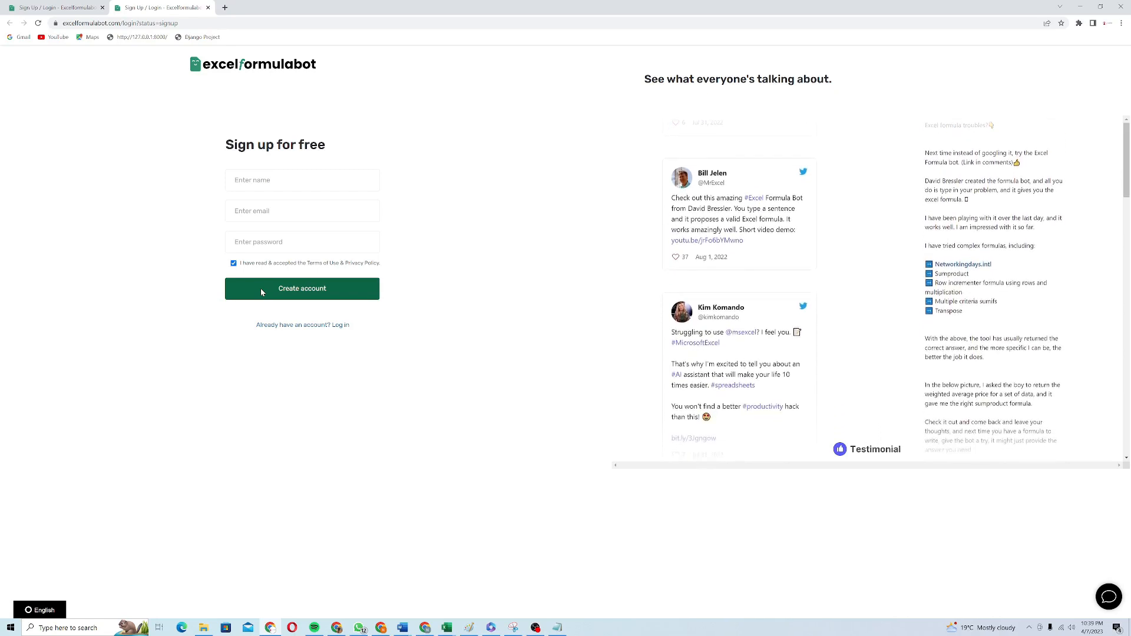
scroll(down, 3)
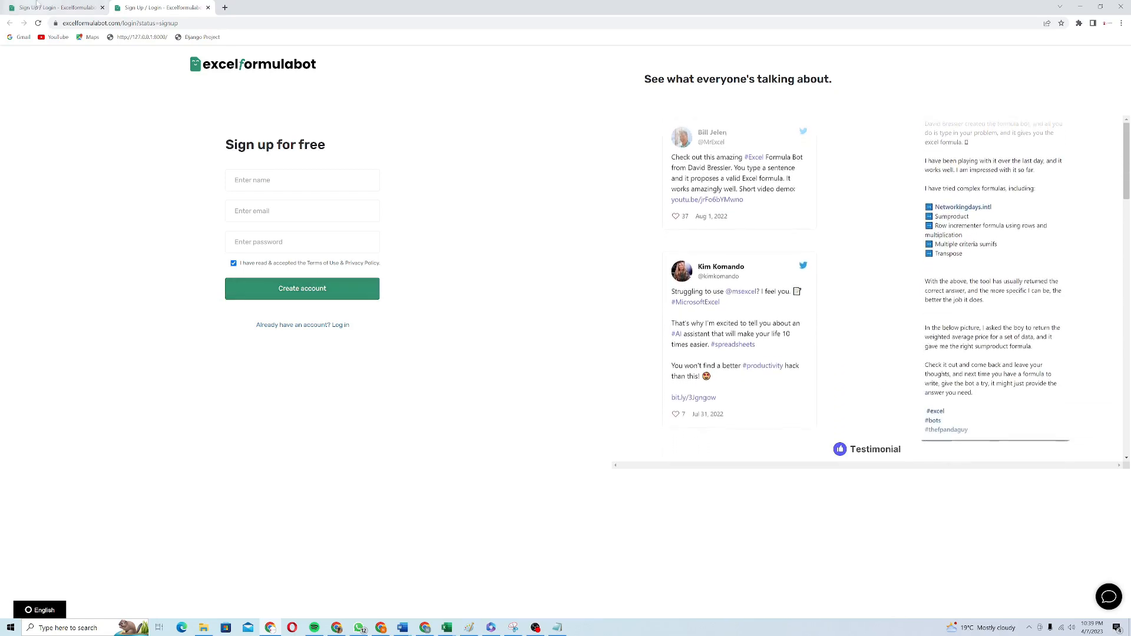
click(338, 326)
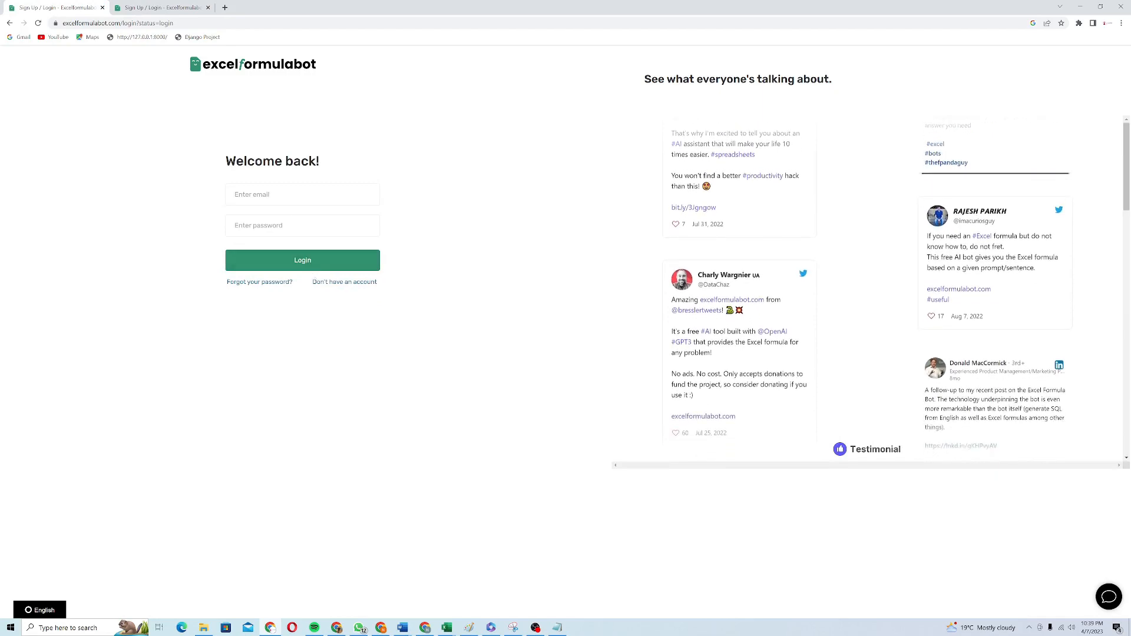
Log in to reach the Excel Formula Bot dashboard
click(302, 259)
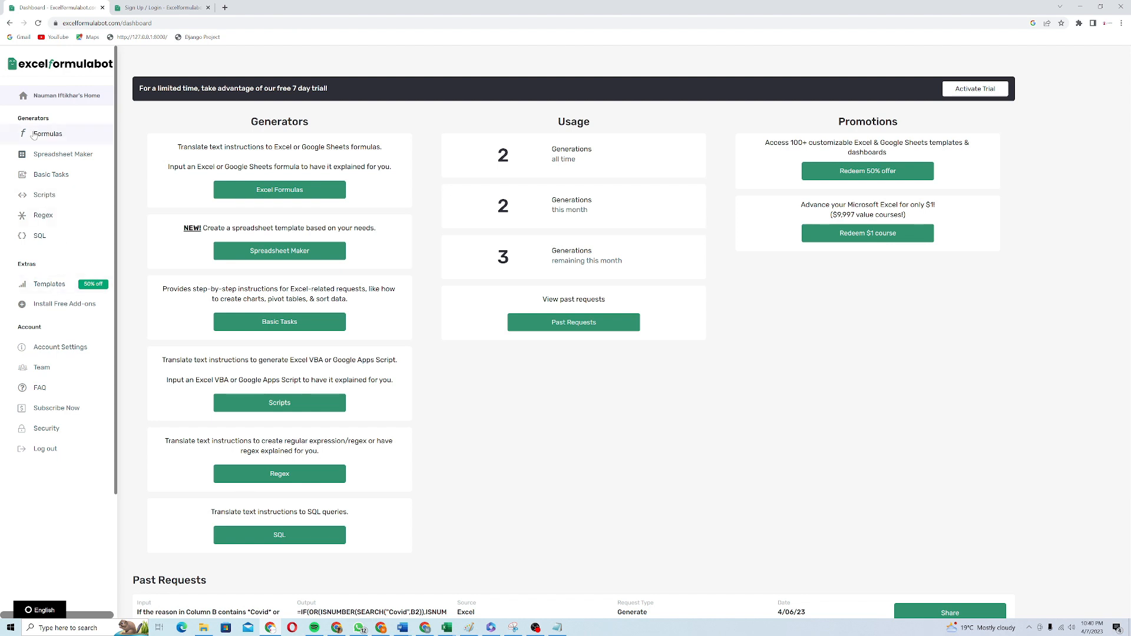
mouse_move(45, 194)
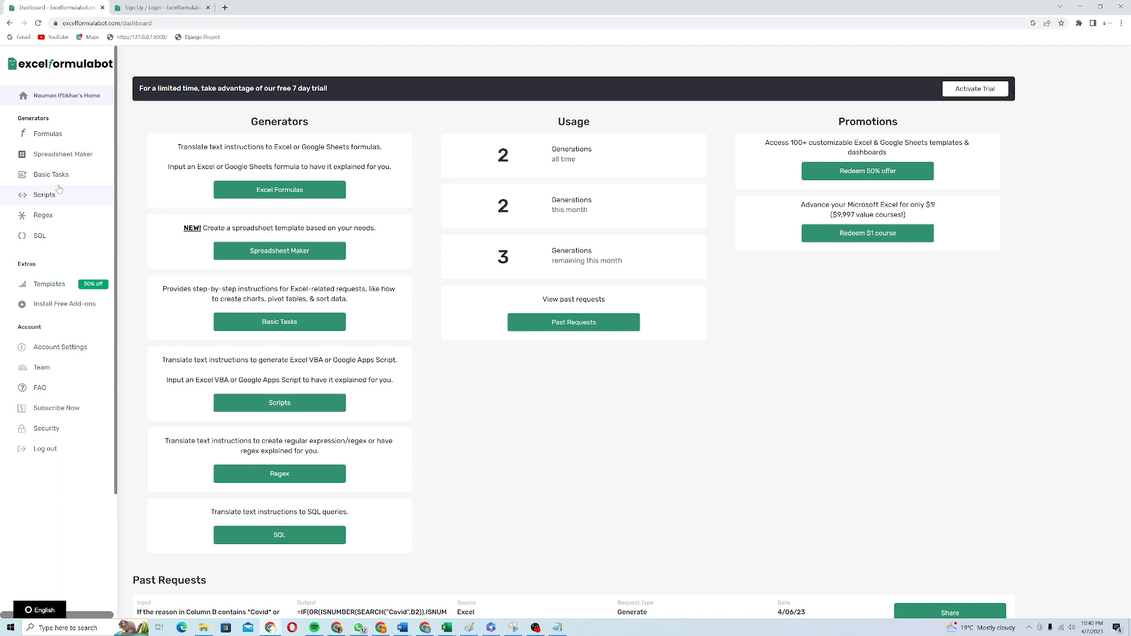
mouse_move(51, 175)
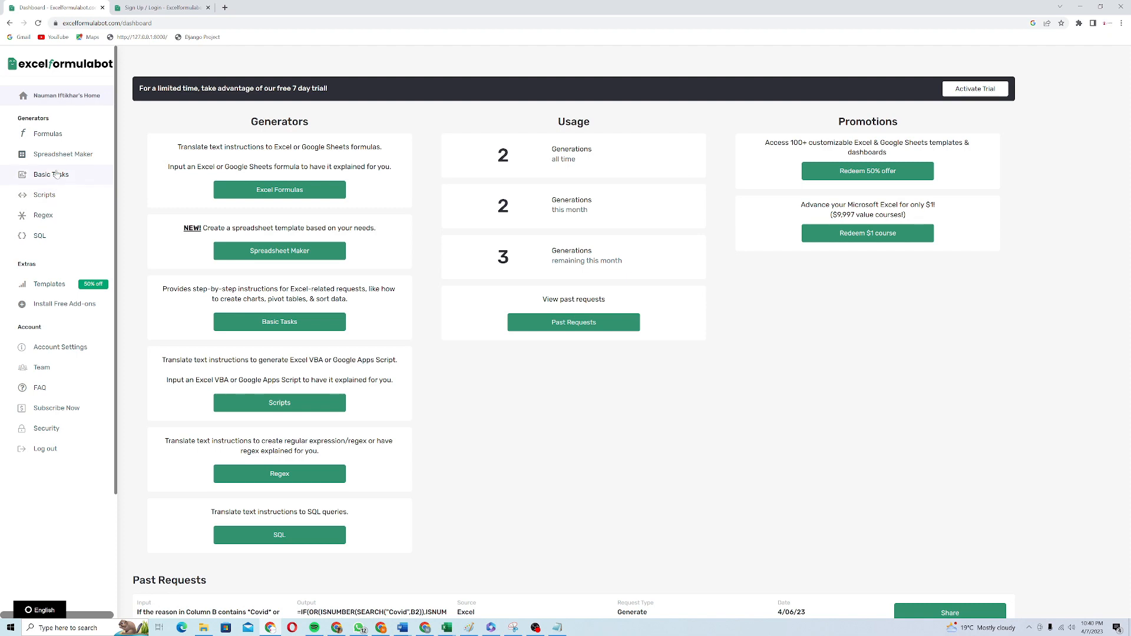
Open the Formulas generator and choose generating a new Excel formula as the request type
click(47, 133)
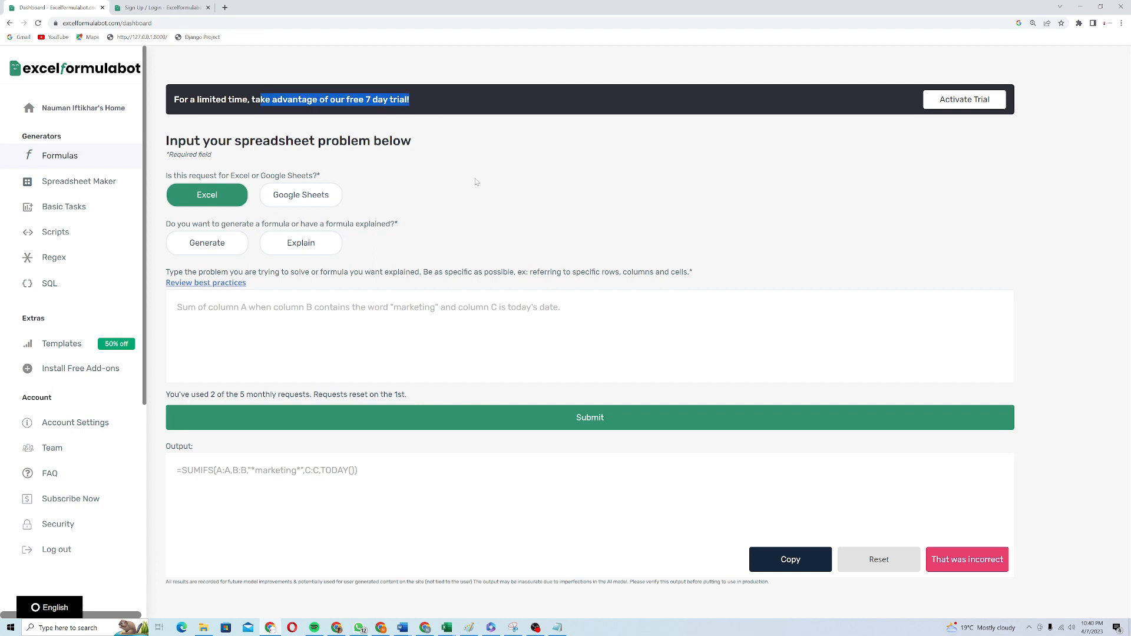
mouse_move(207, 194)
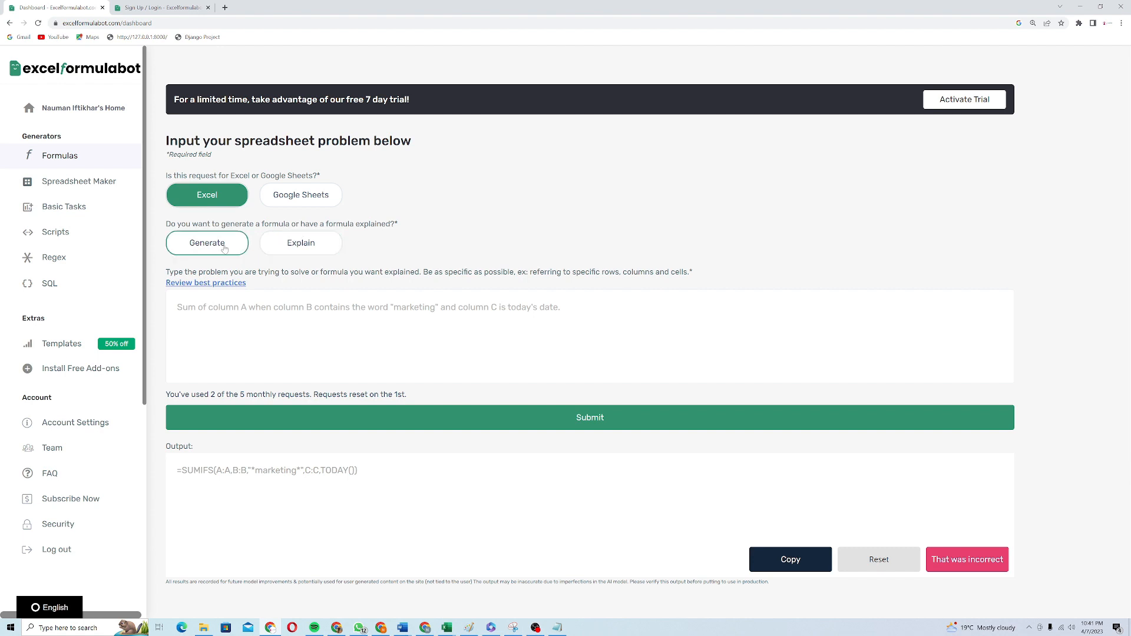
click(301, 243)
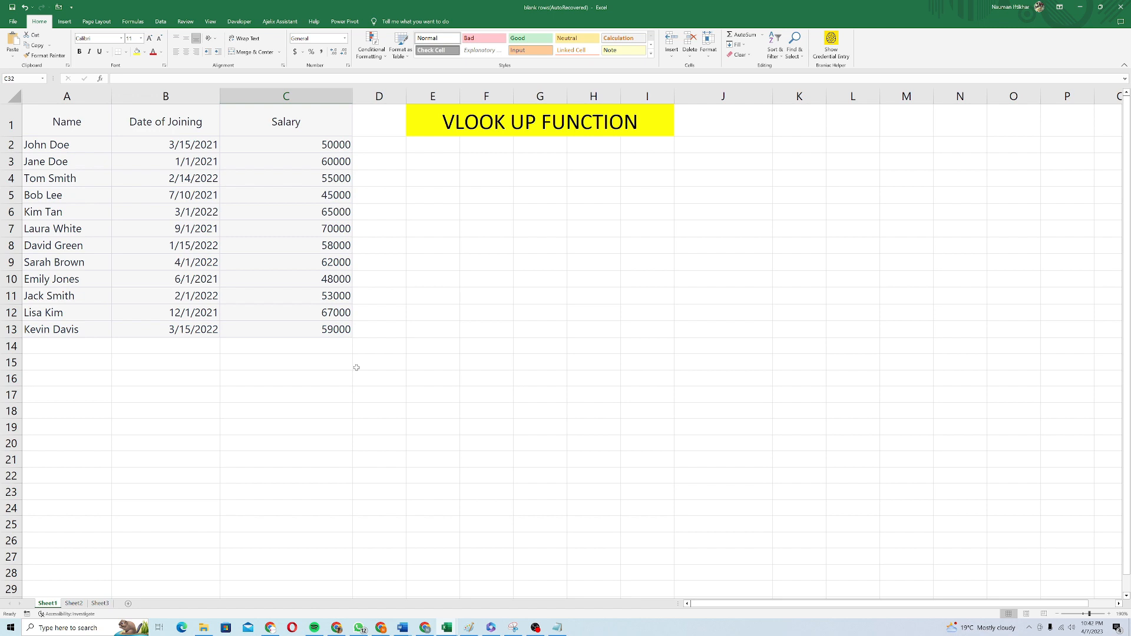
Review Sheet1's Name and Salary columns, select empty salary cell B2 on Sheet2, bring the bot alongside
click(66, 121)
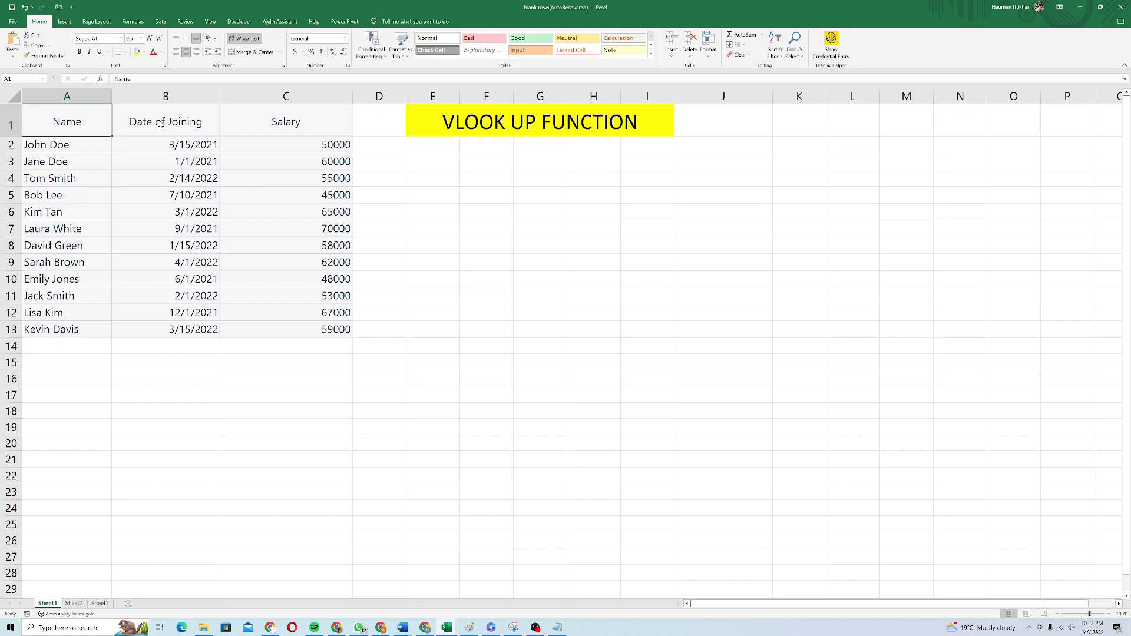
click(286, 121)
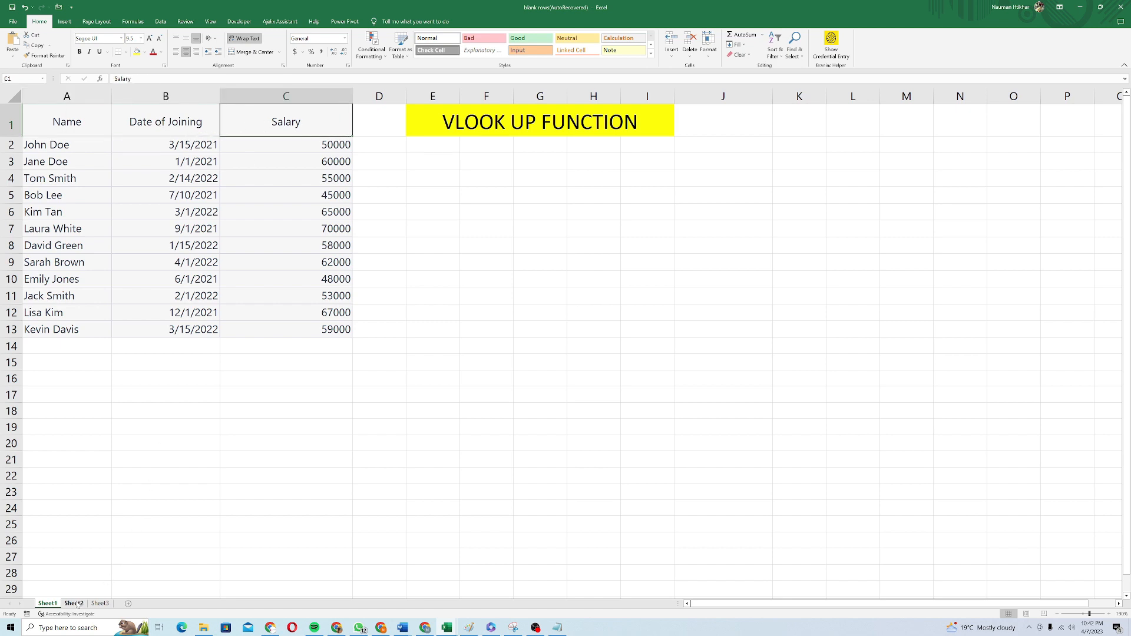
click(73, 603)
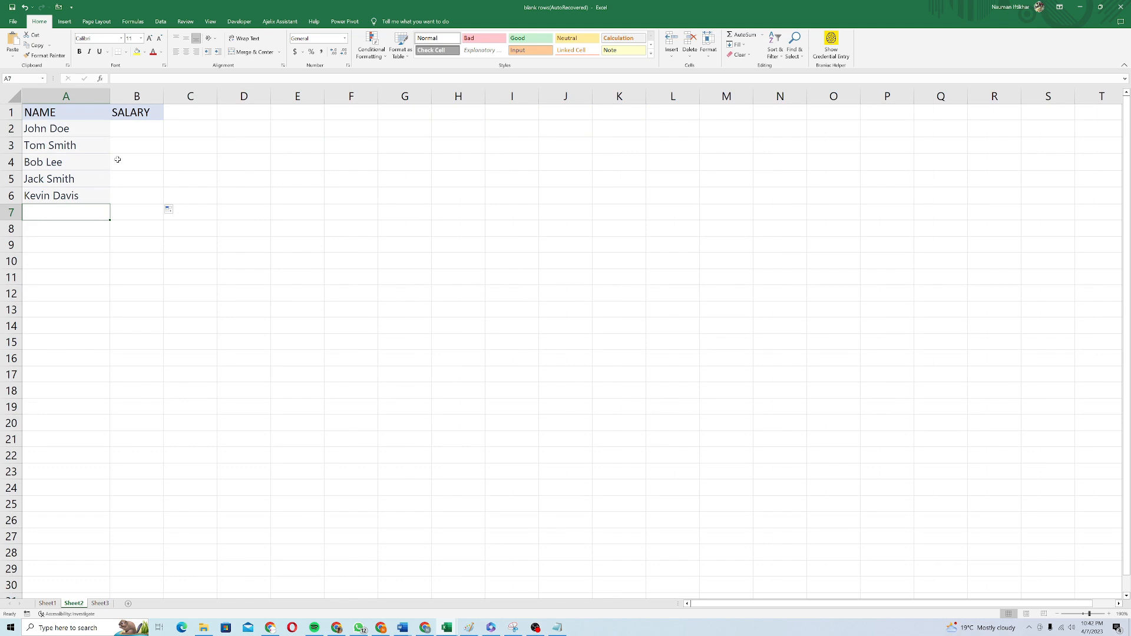
click(66, 129)
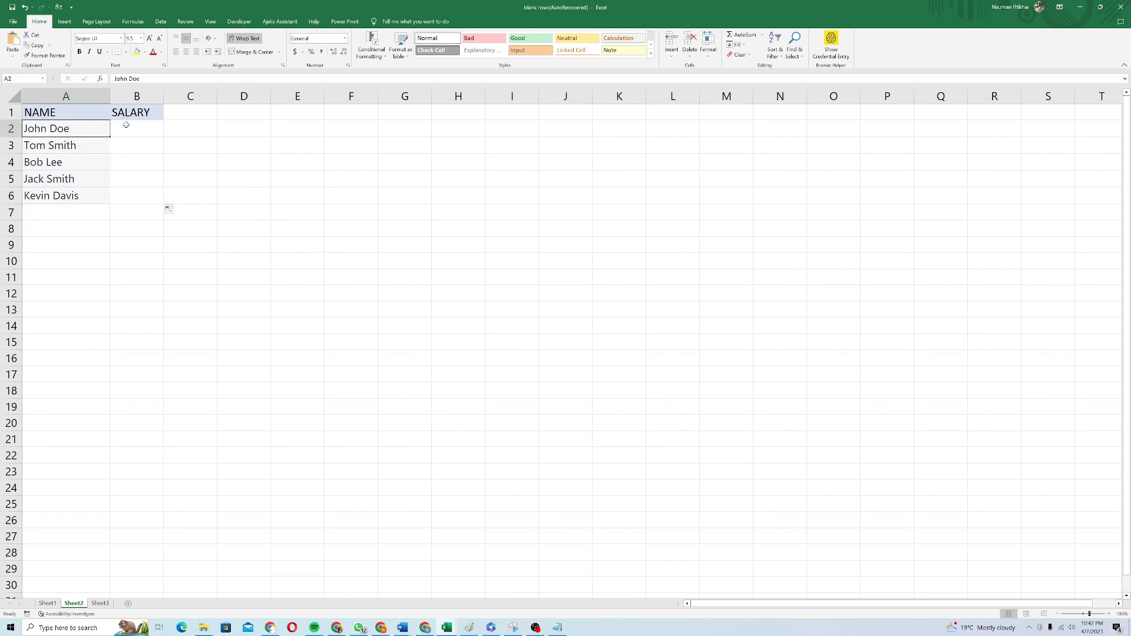
click(135, 129)
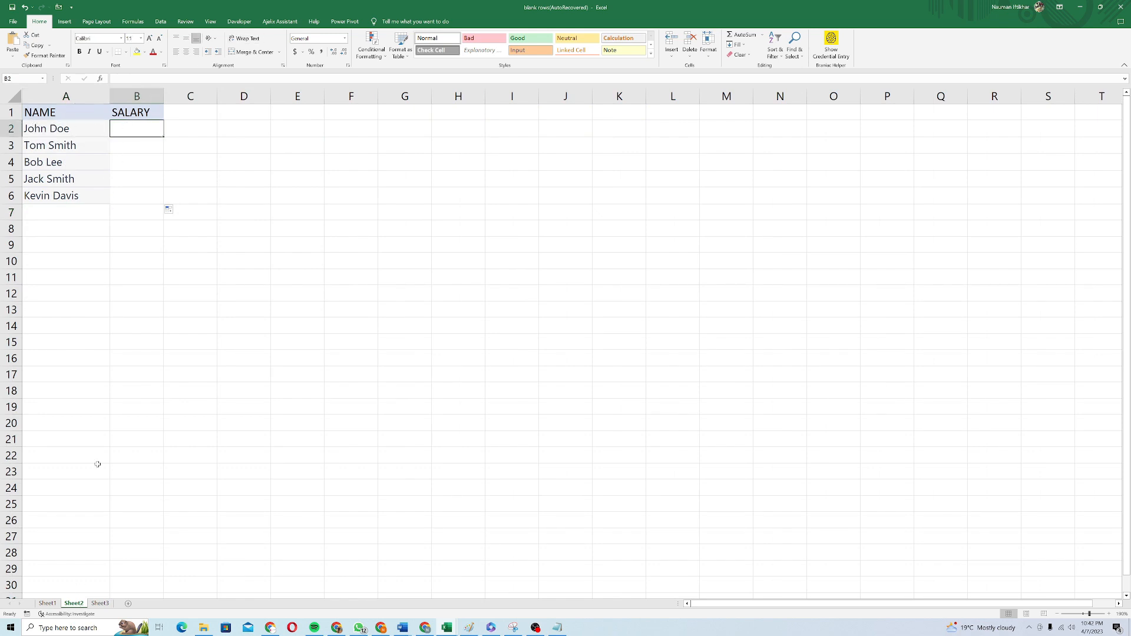
click(48, 603)
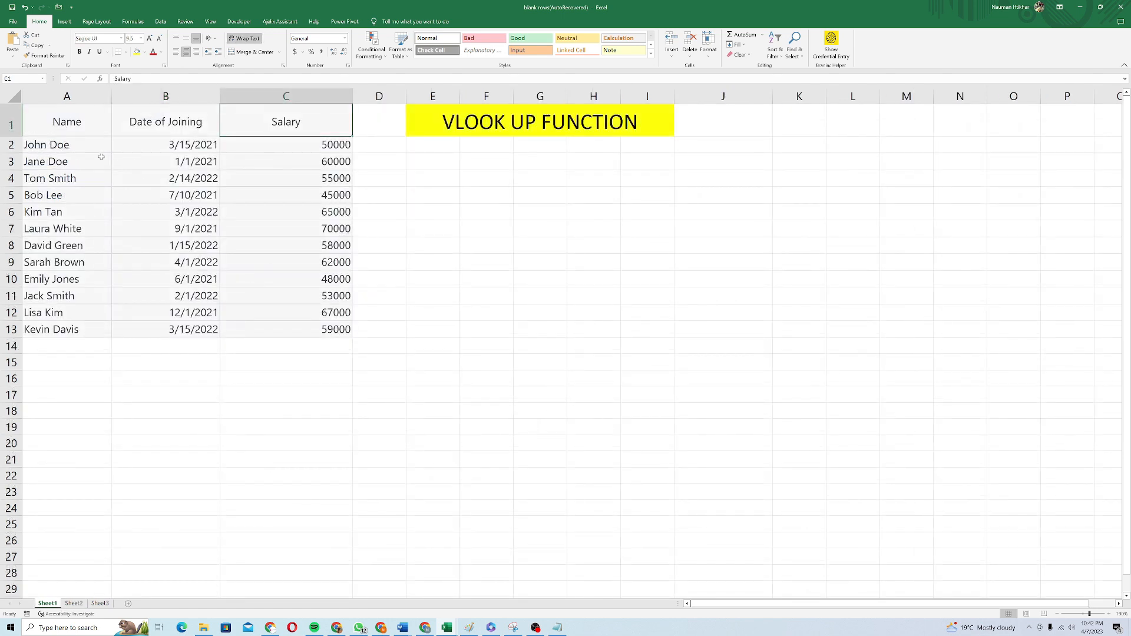
click(73, 603)
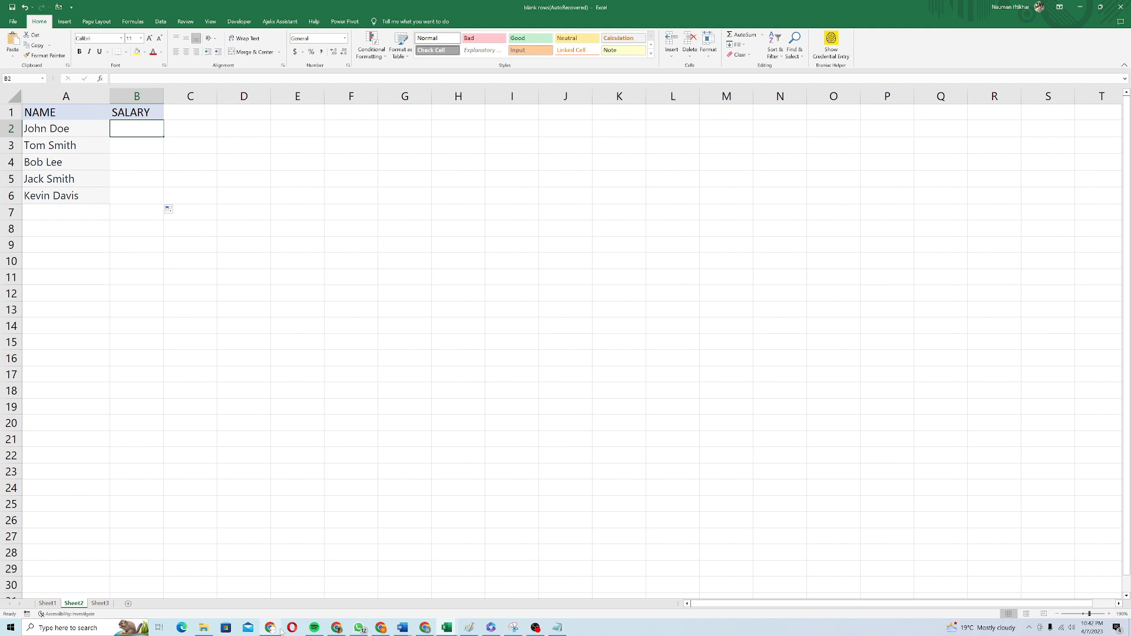
click(271, 627)
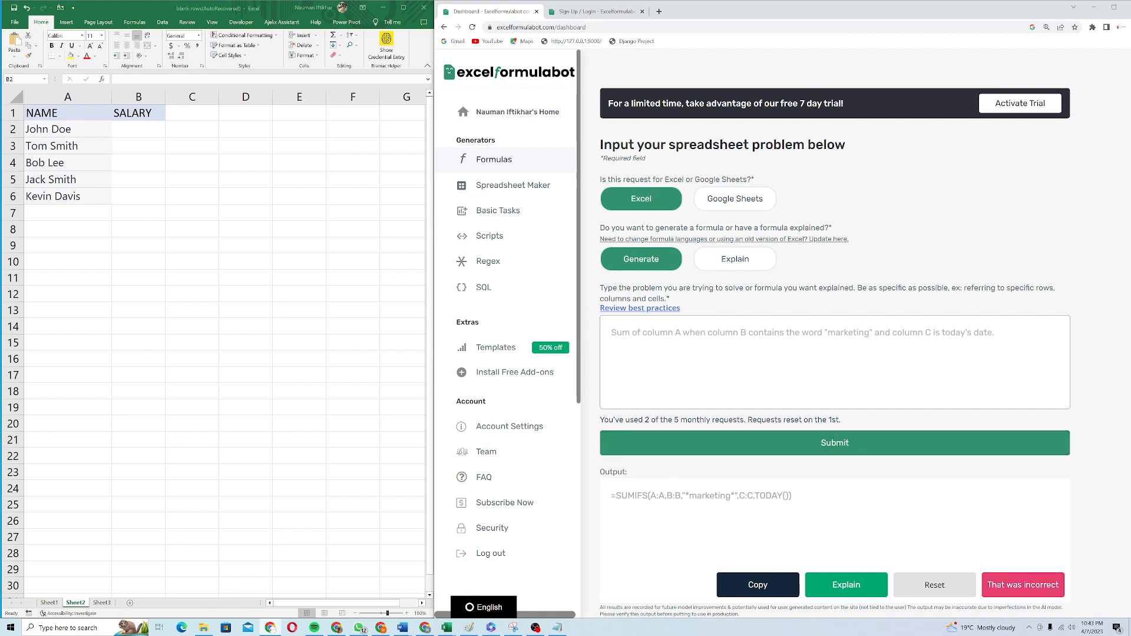
Enter the request 'Find Salary(Column C) in Sheet1 from Name(Column A) in Sheet2.' and check both sheets
text(Find Salary(Column C) in Sheet1 from Name(Column A) in Sheet2.)
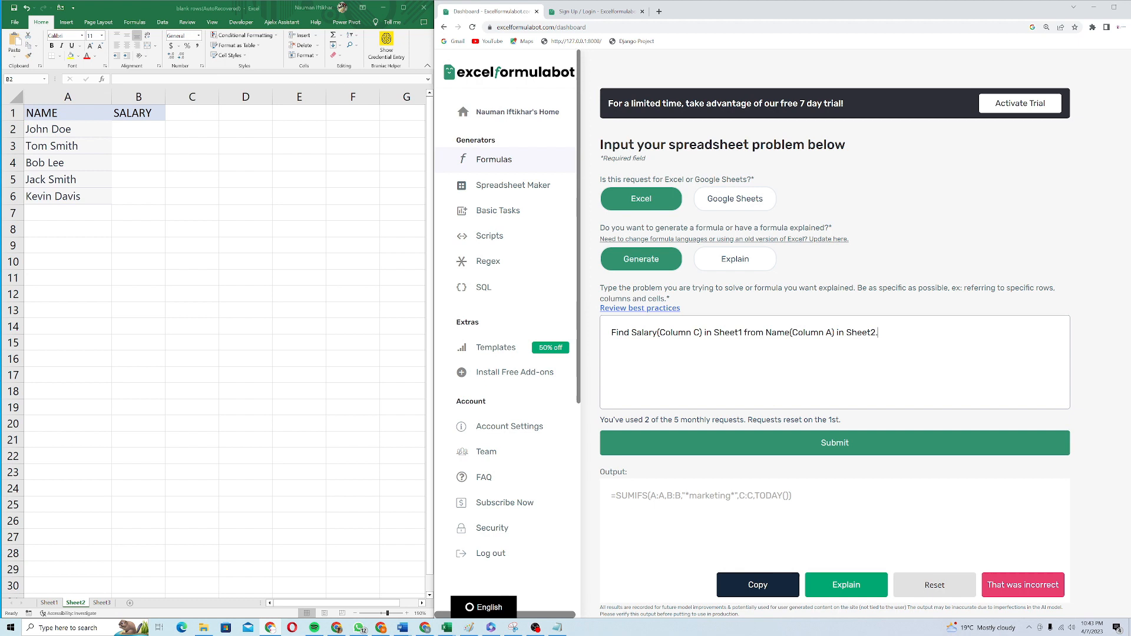
double_click(667, 332)
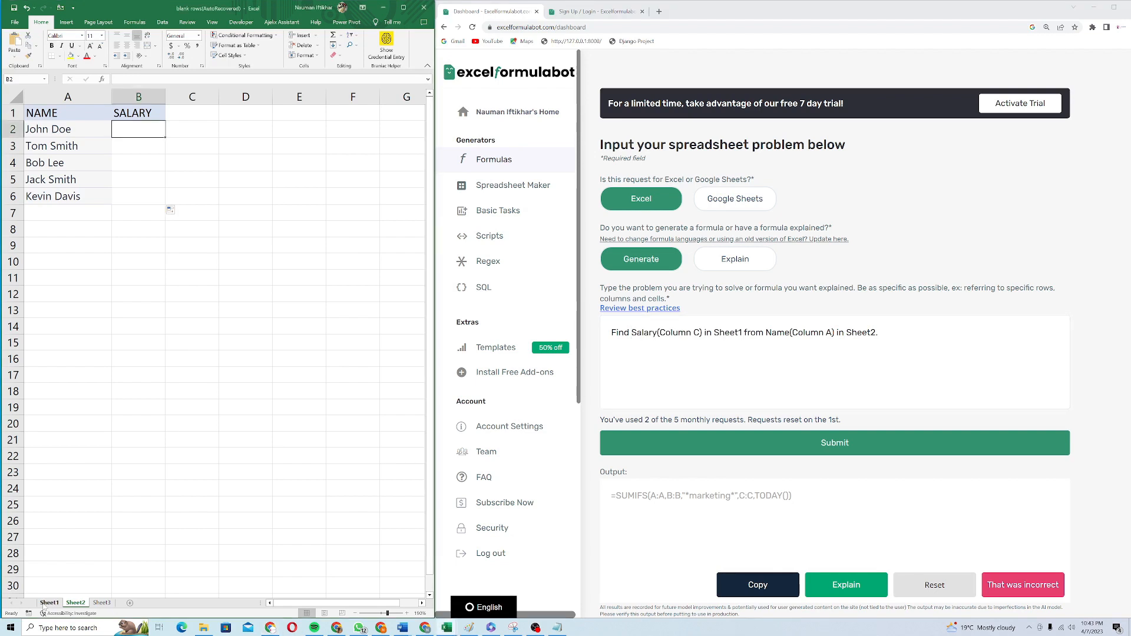
click(50, 602)
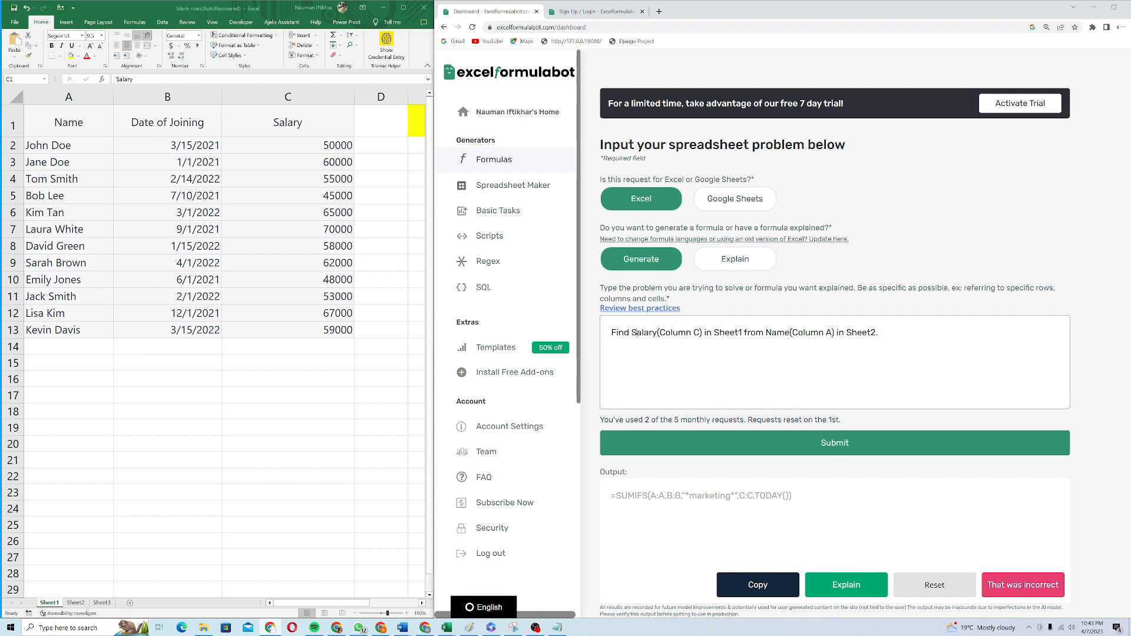
double_click(675, 332)
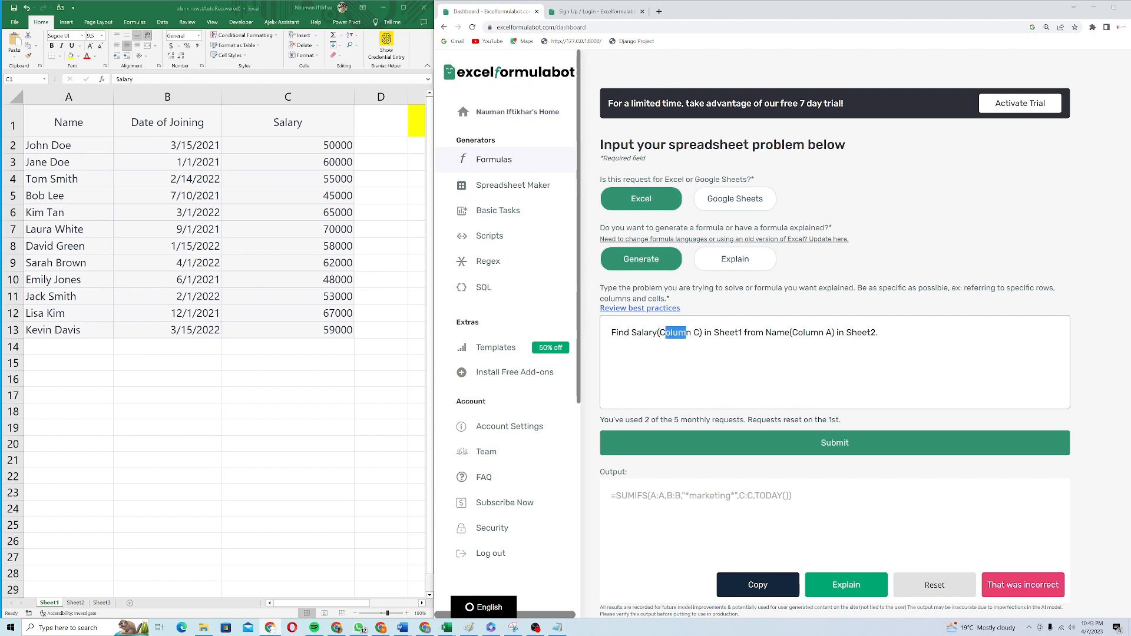
mouse_move(268, 436)
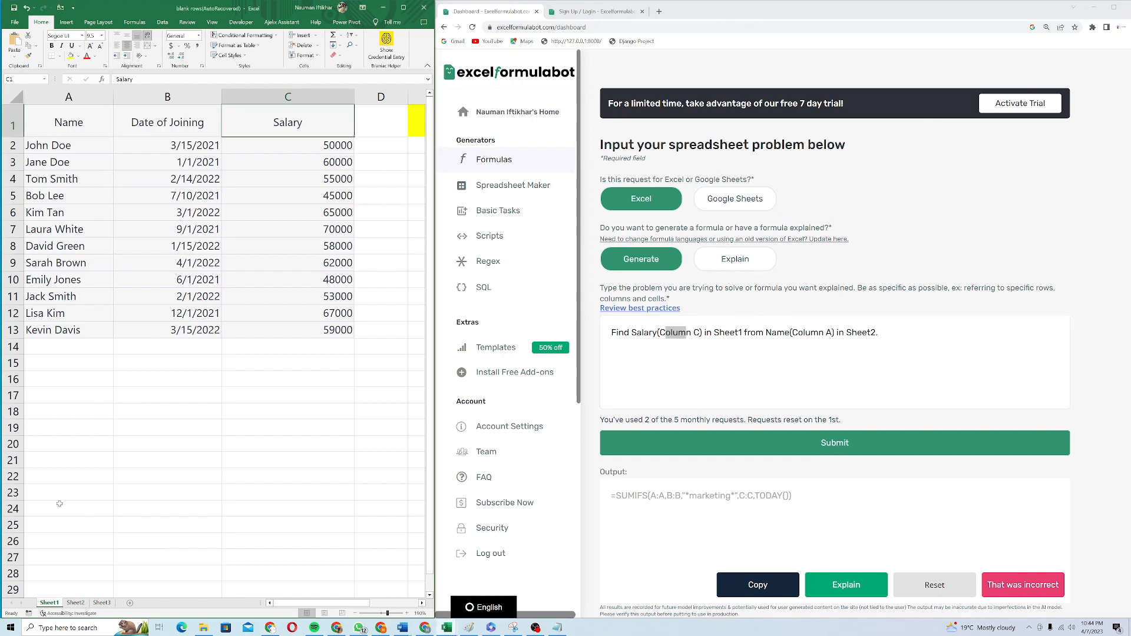
click(75, 602)
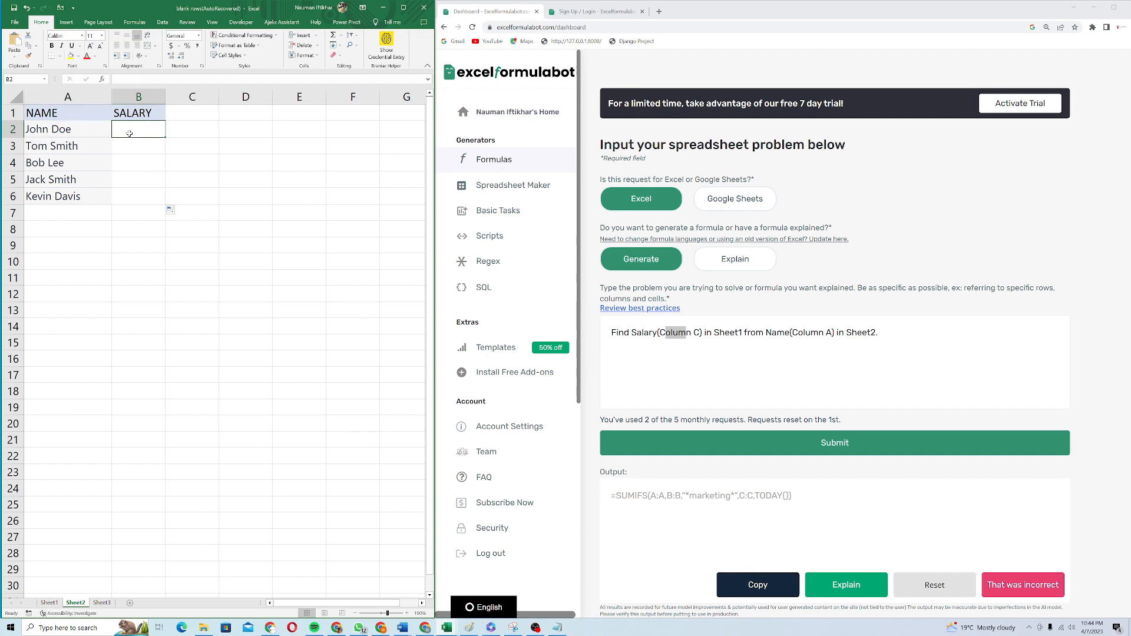
triple_click(743, 332)
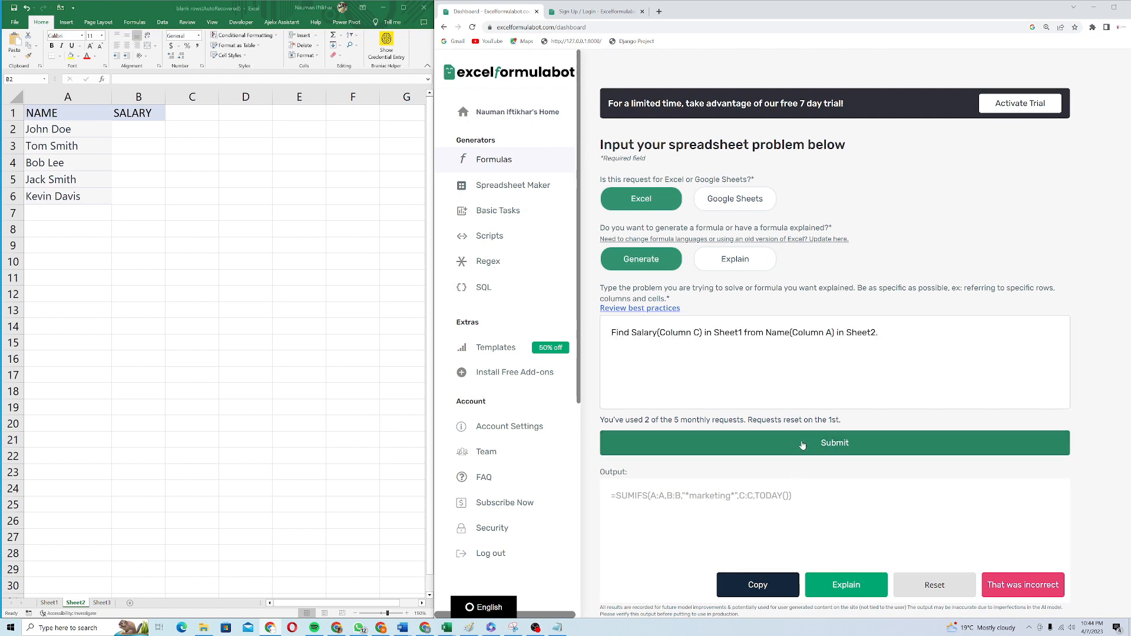
Submit the request to get a VLOOKUP formula with explanation, then return to Excel
click(835, 442)
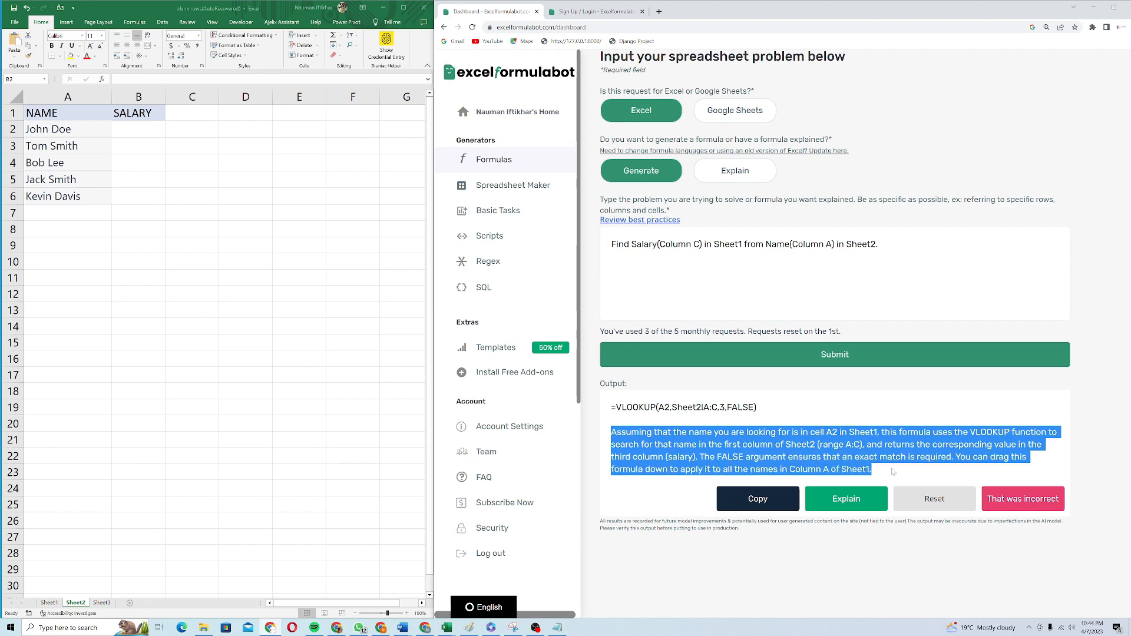
click(708, 410)
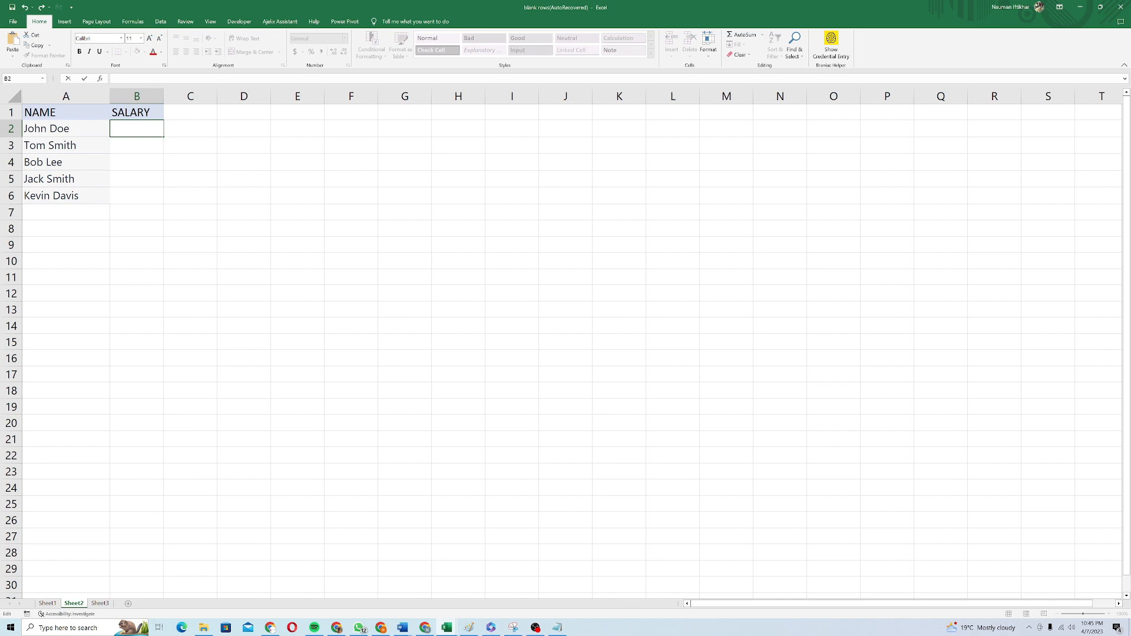
Enter =VLOOKUP(A2,Sheet1!A:C,3,FALSE) in B2 returning 50000 and verify against John Doe's salary on Sheet1
text(=VLOOKUP(A2,Sheet1!A:C,3,FALSE))
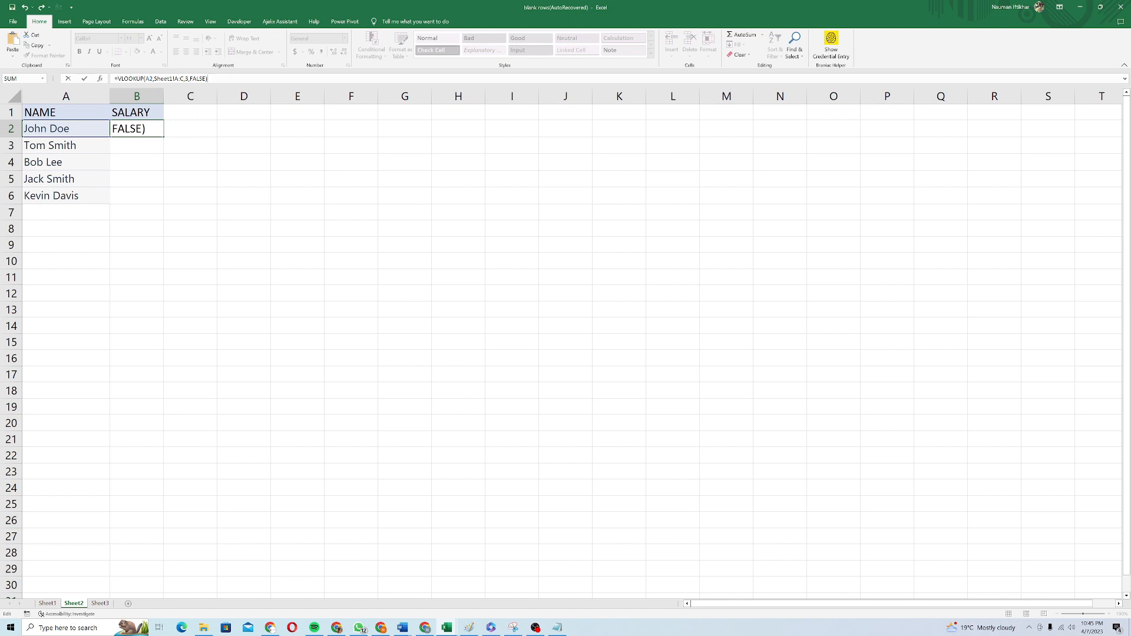
key(Return)
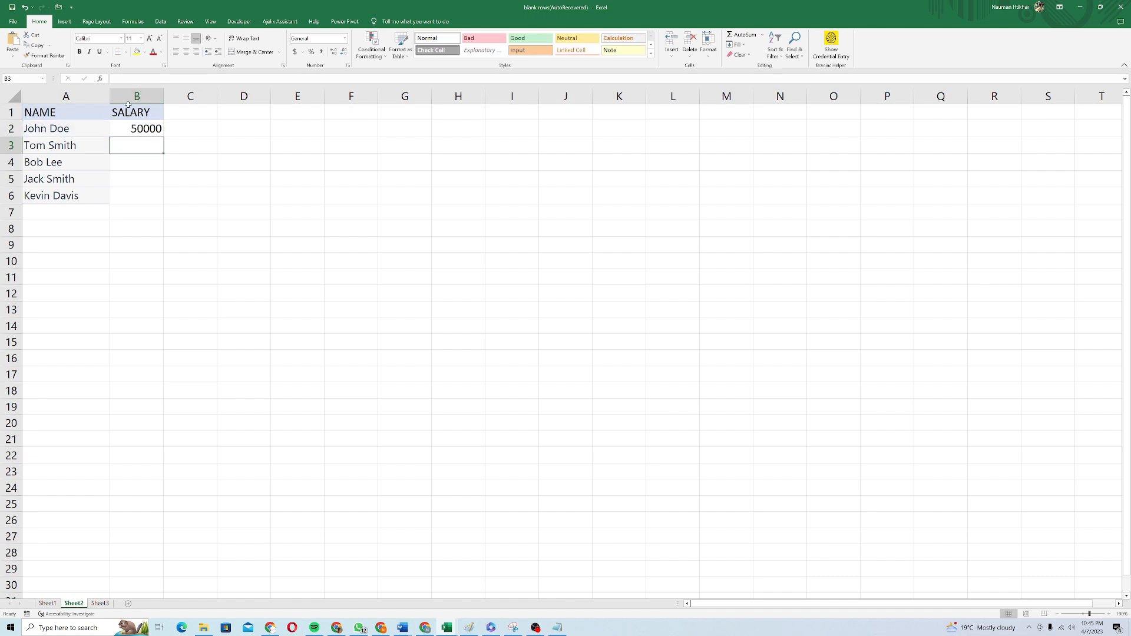
click(136, 129)
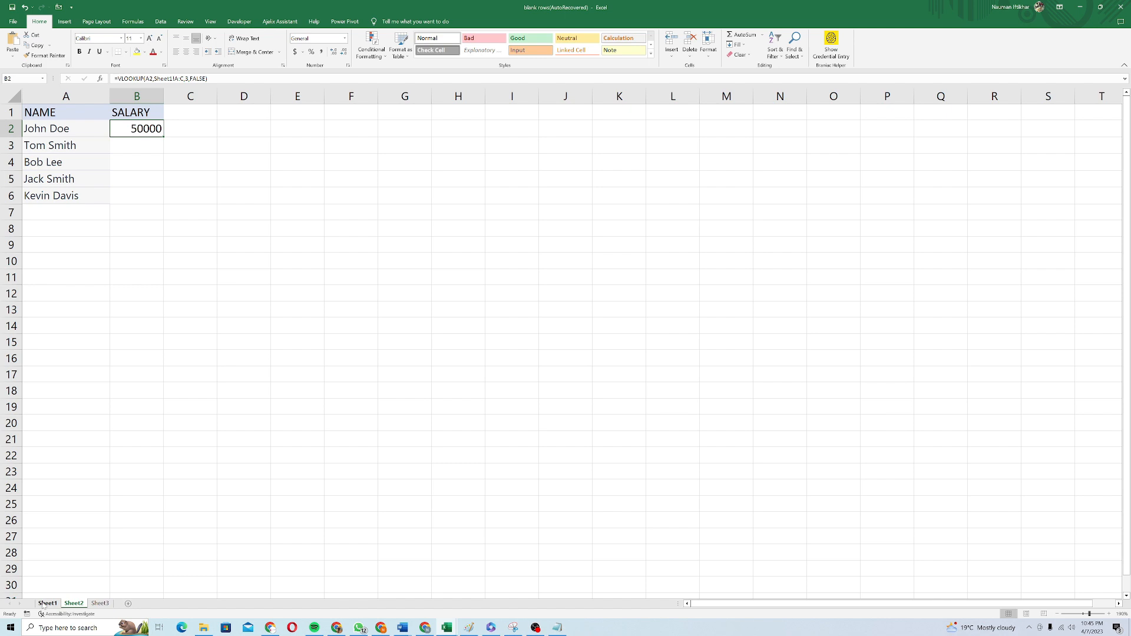
click(47, 603)
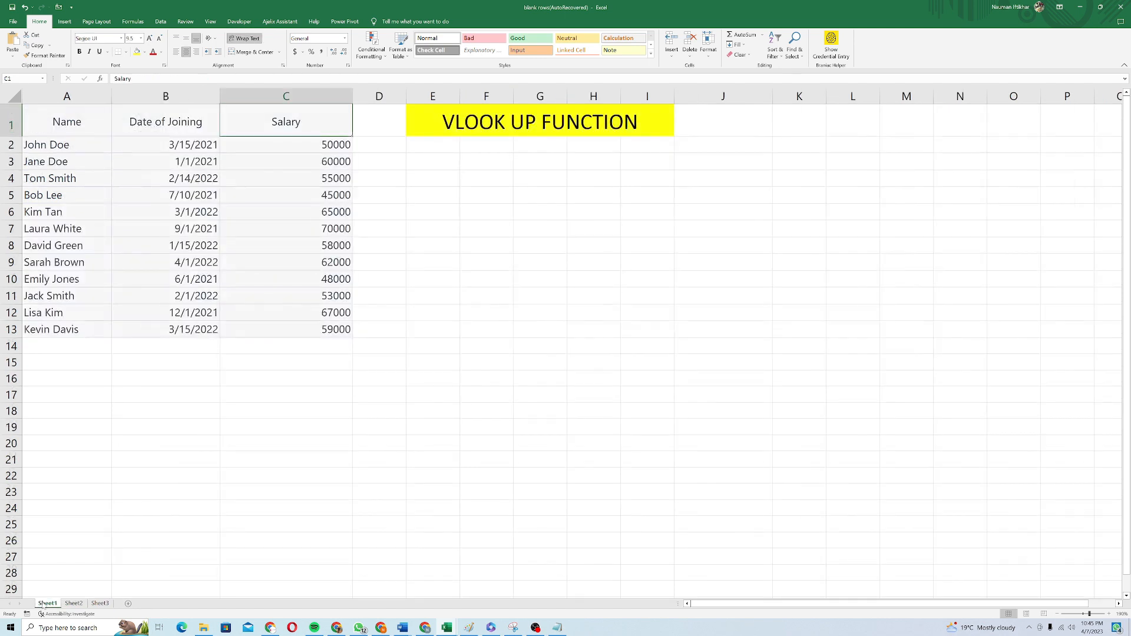
click(285, 144)
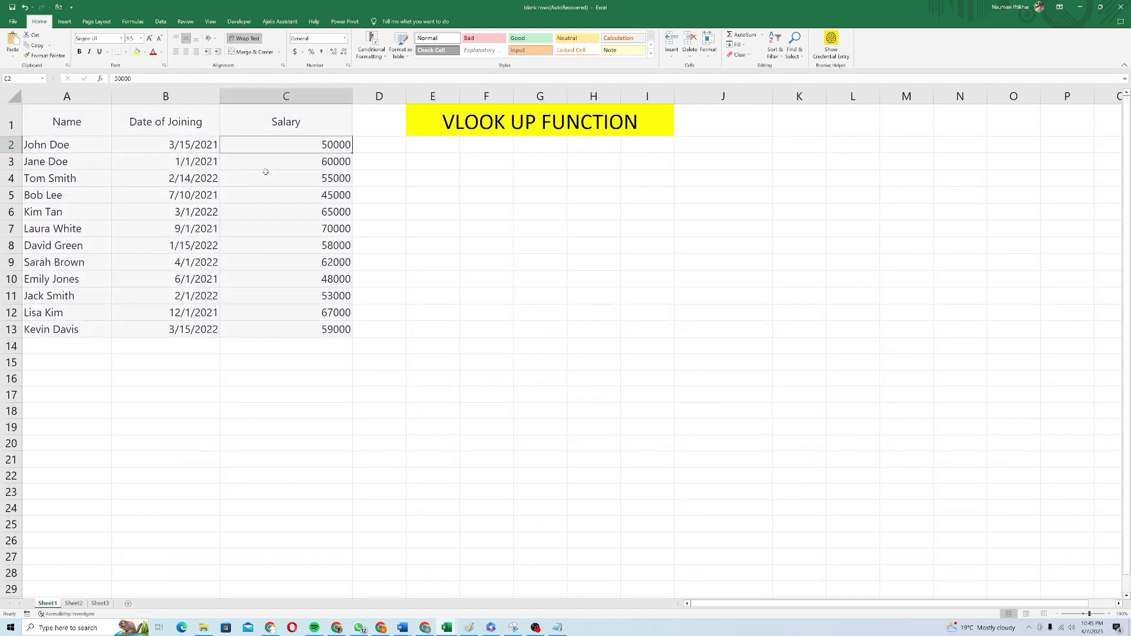
click(73, 605)
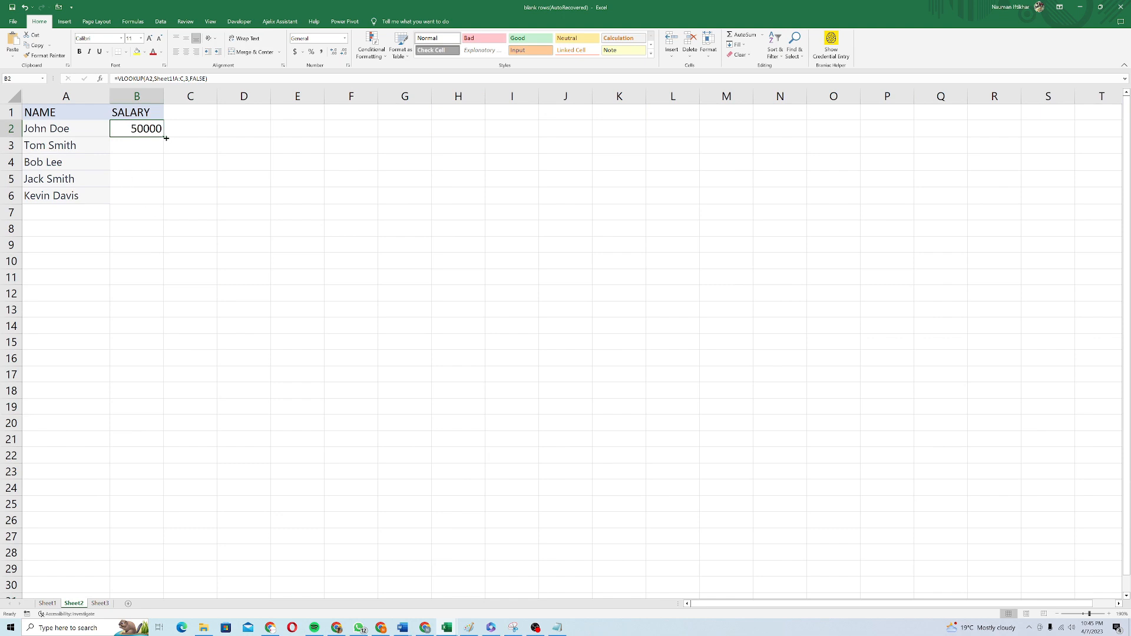
drag(165, 137, 162, 200)
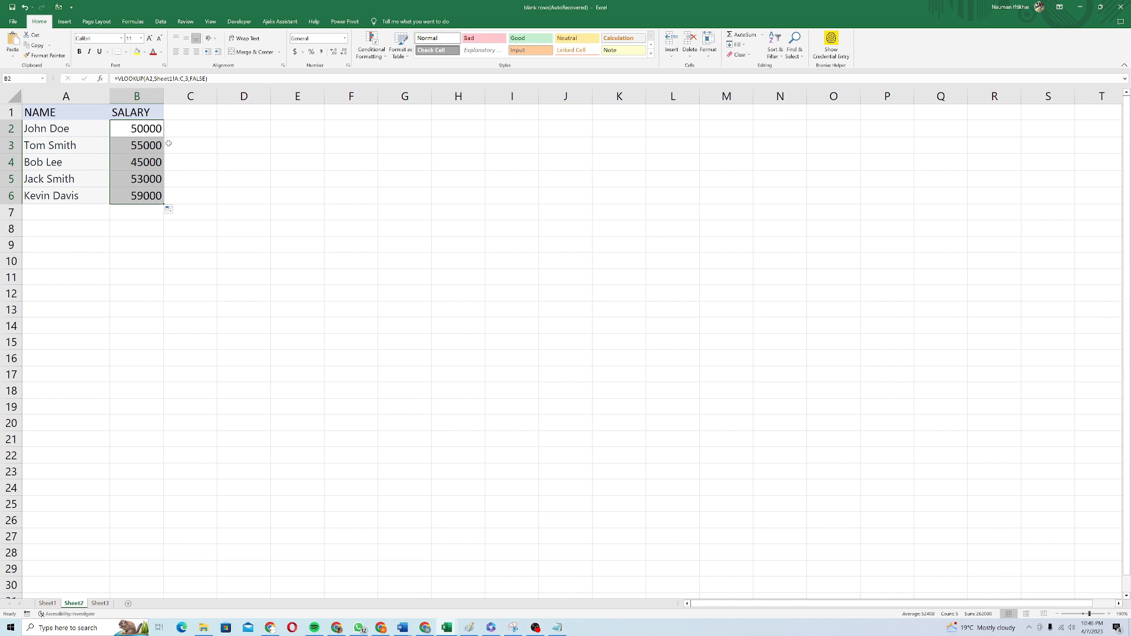
click(47, 603)
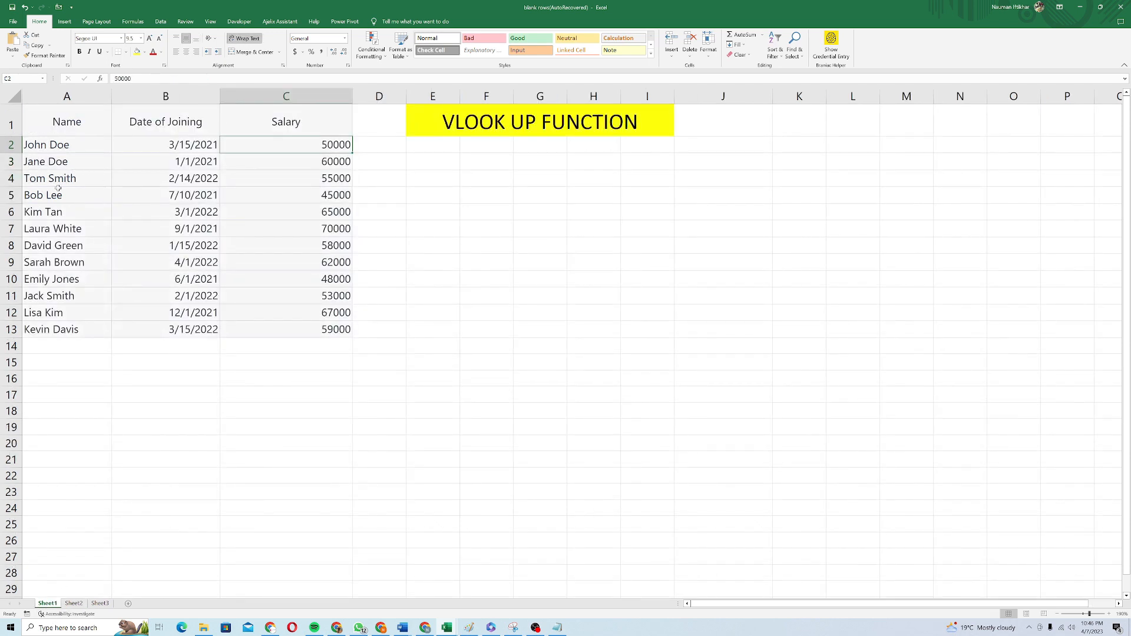
click(73, 603)
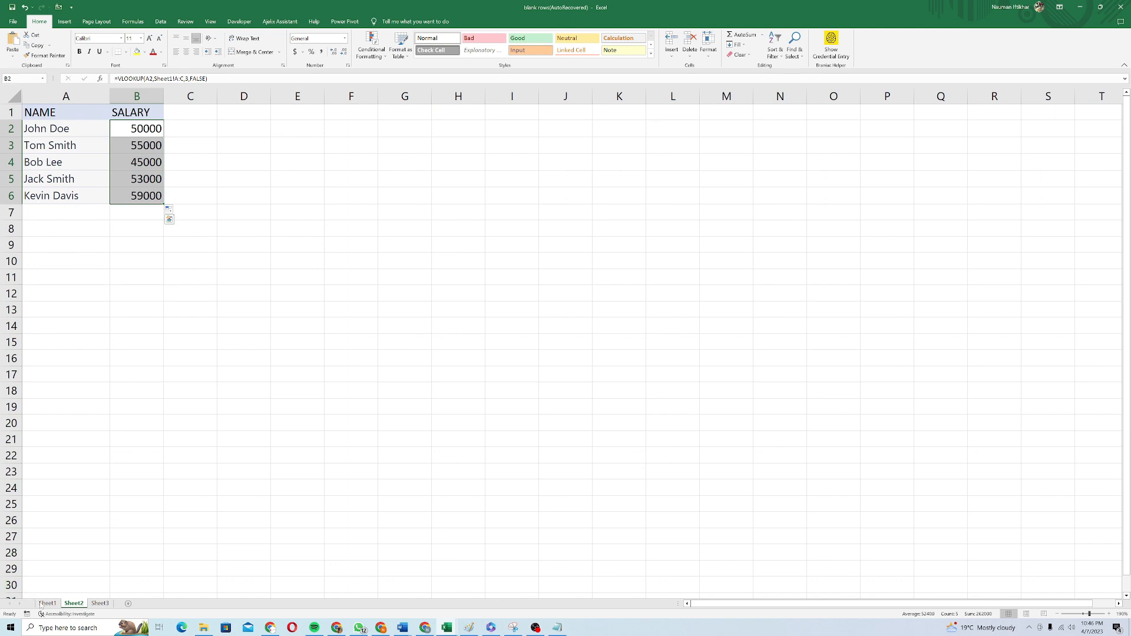
click(48, 603)
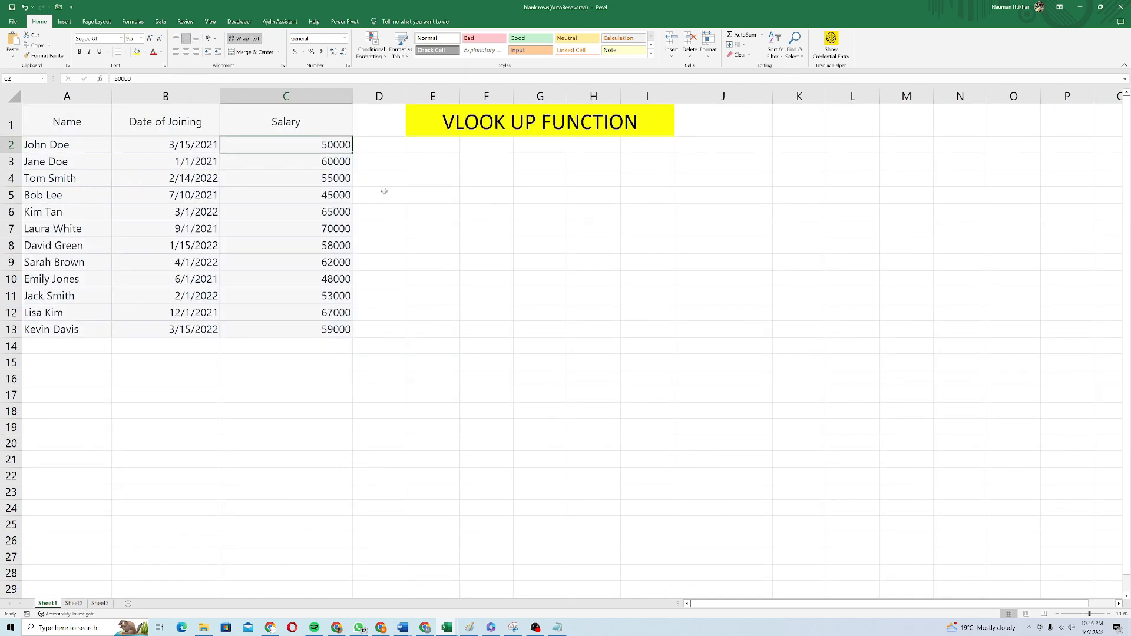
click(73, 603)
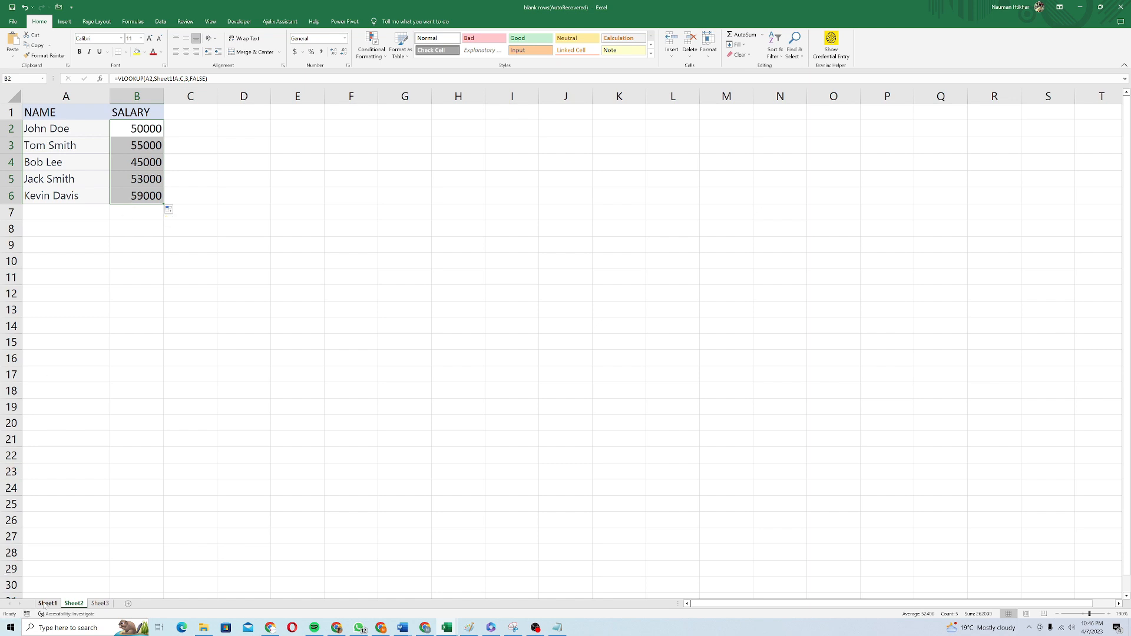
click(47, 603)
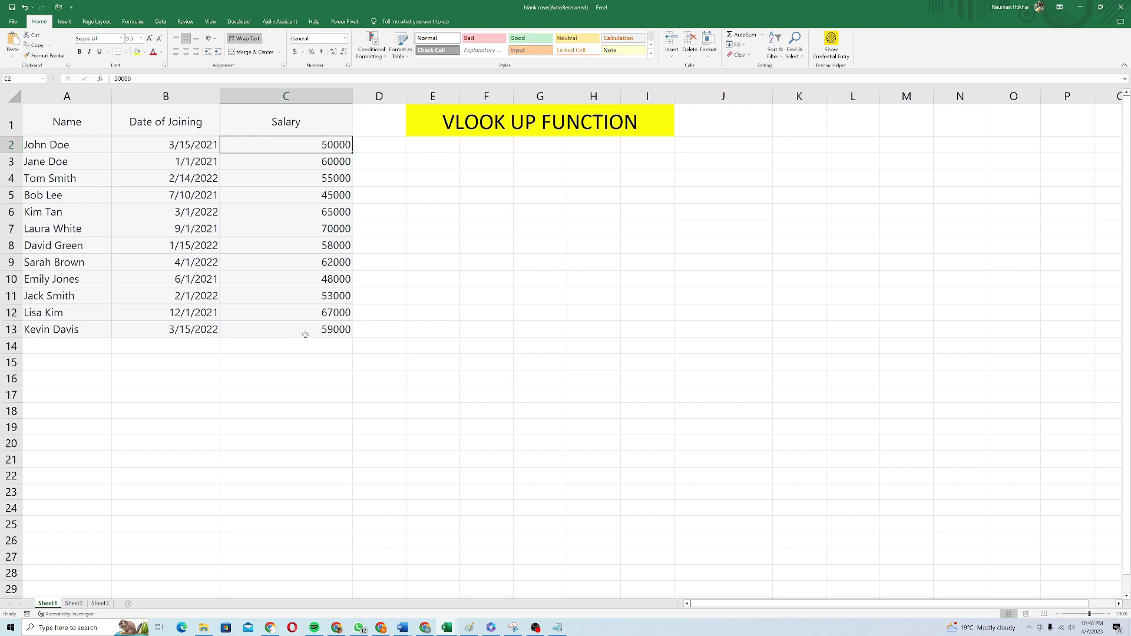
click(73, 603)
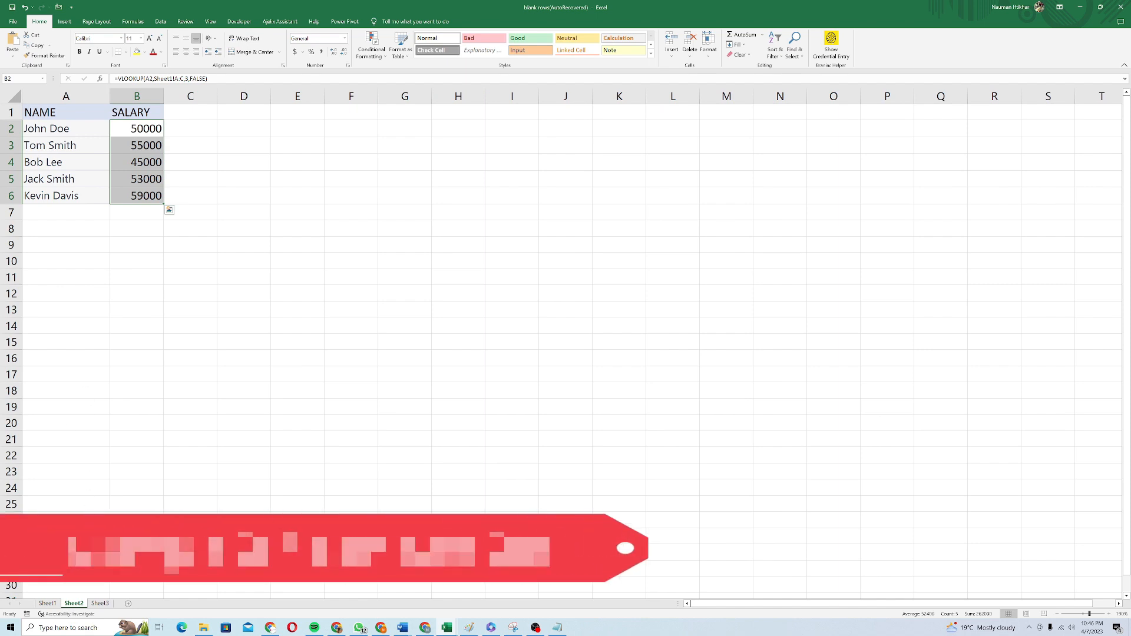
Switch to Sheet3 and review the absence reasons and the Fever/Covid approval rule
click(99, 604)
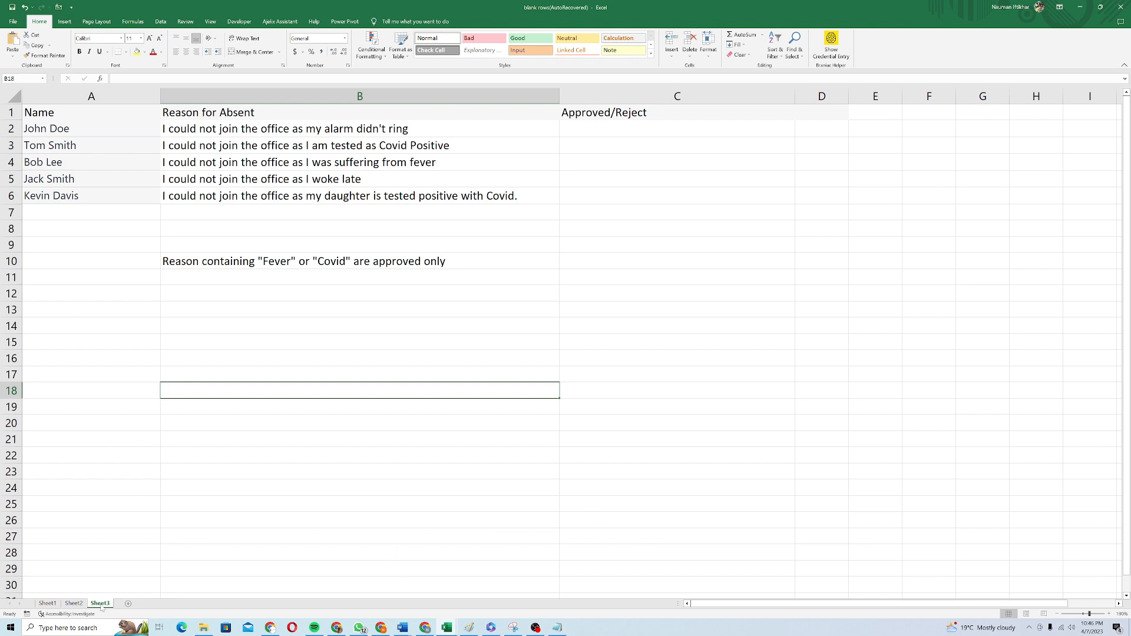
click(90, 244)
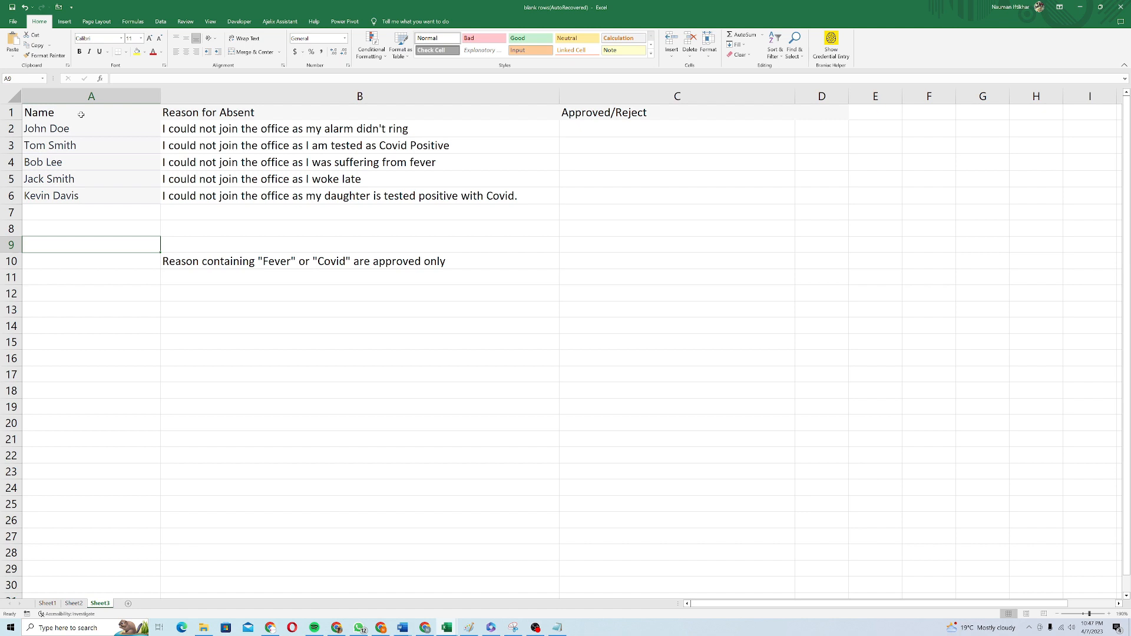
mouse_move(73, 136)
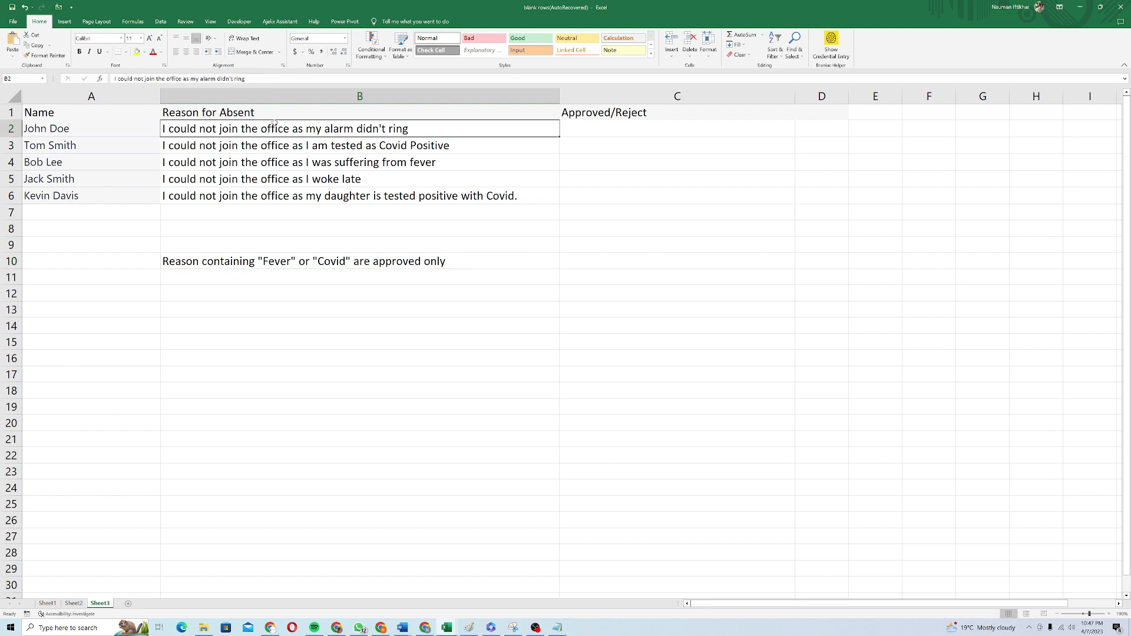
click(359, 277)
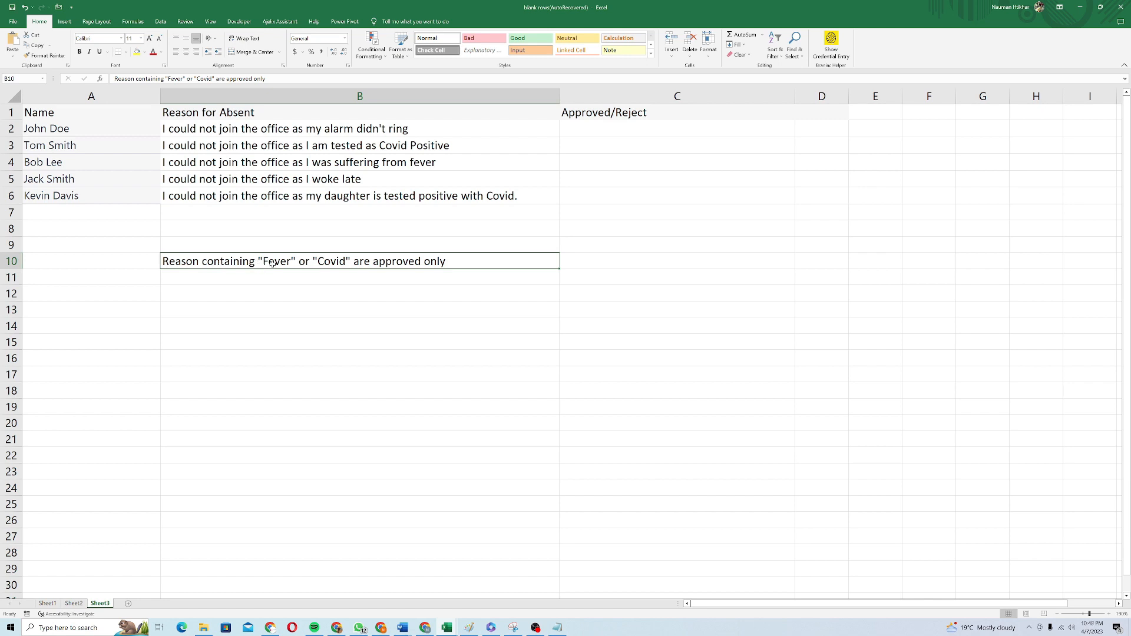
mouse_move(386, 272)
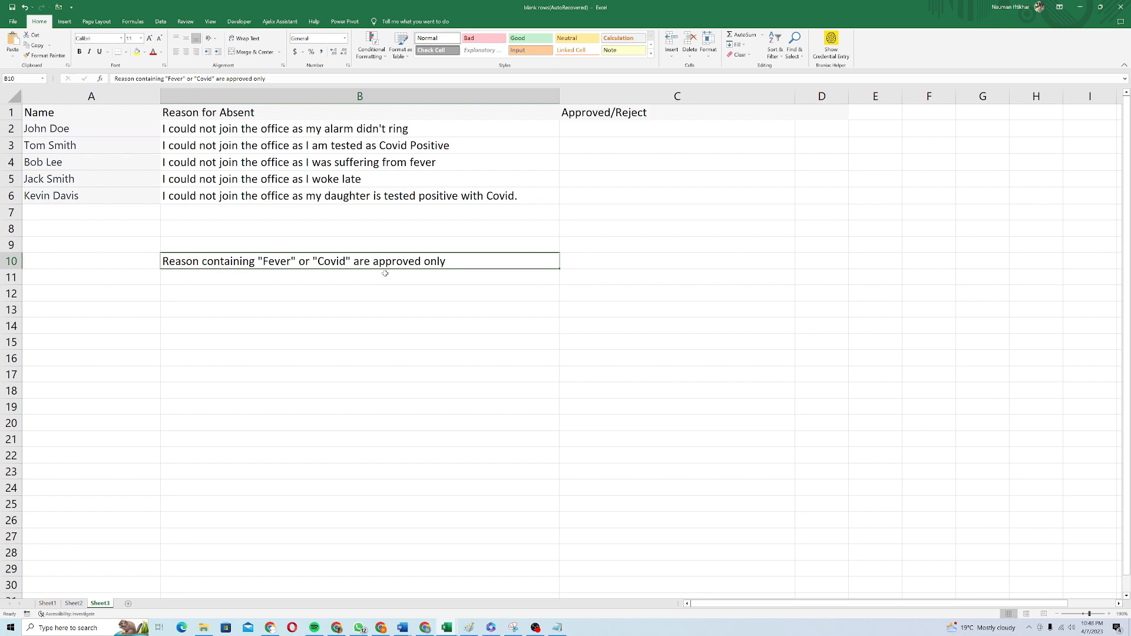
mouse_move(189, 362)
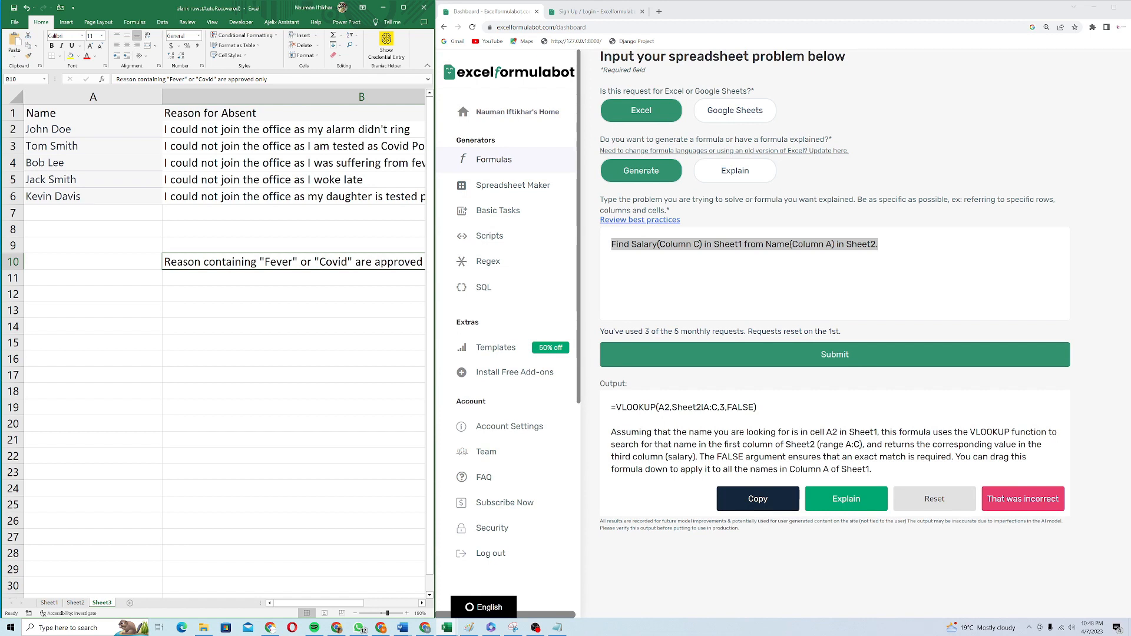
Replace the request with: if column B contains Covid or fever then Approved, else Rejected
triple_click(744, 244)
text(If Column B contains "Covid" or "Fever" then "Approved" else "Rejected".)
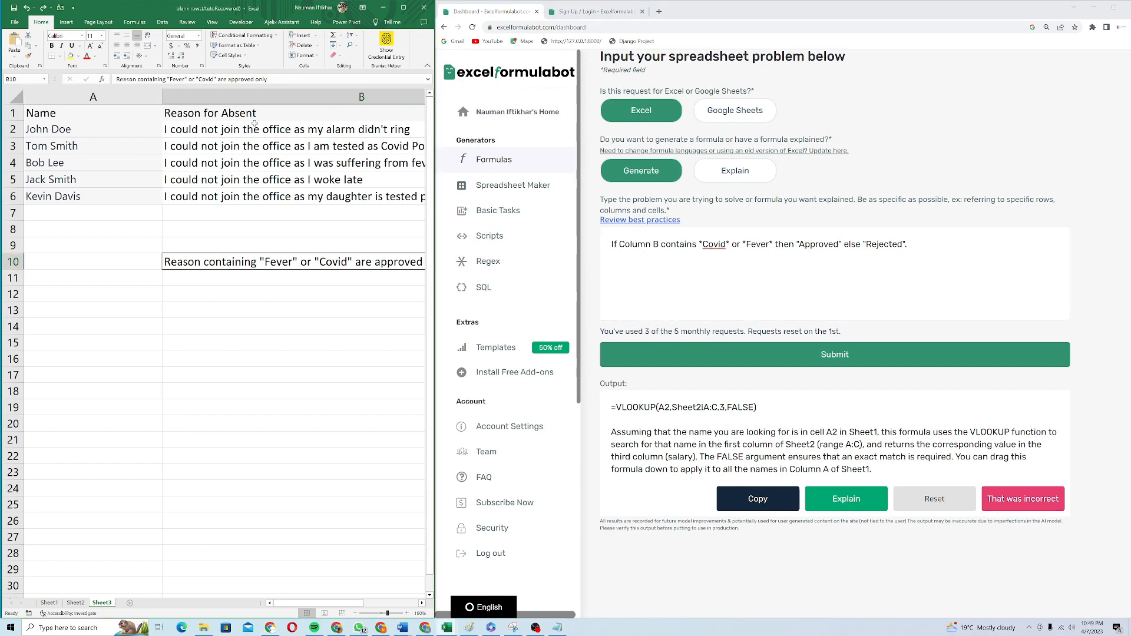
double_click(714, 244)
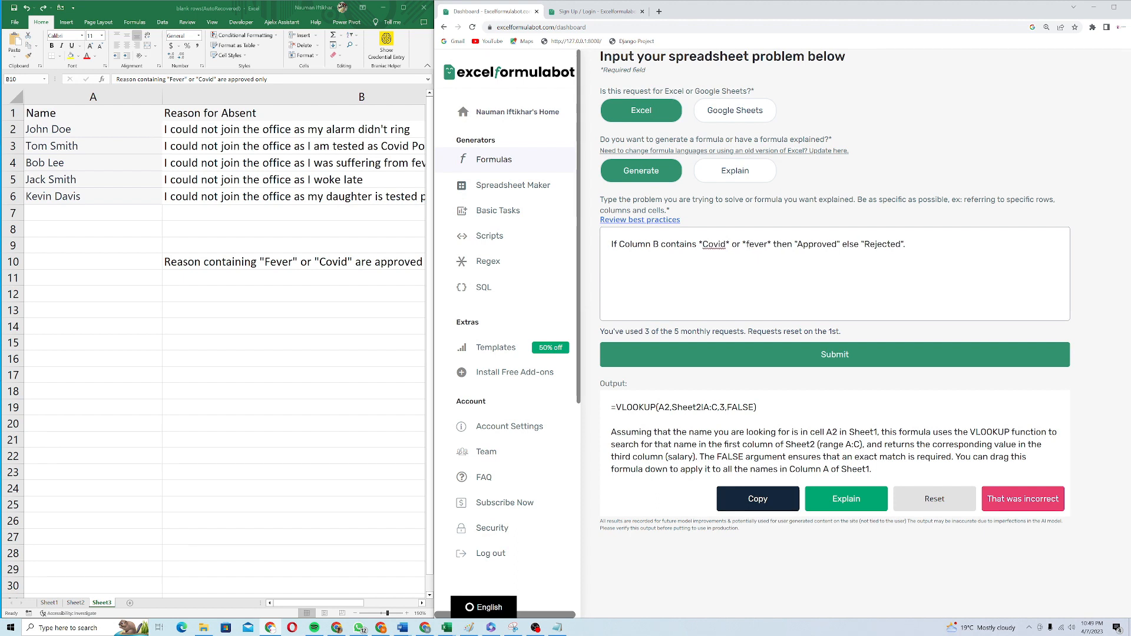
Generate the IF/OR/ISNUMBER/SEARCH Approved/Rejected formula and copy it from Output
click(834, 355)
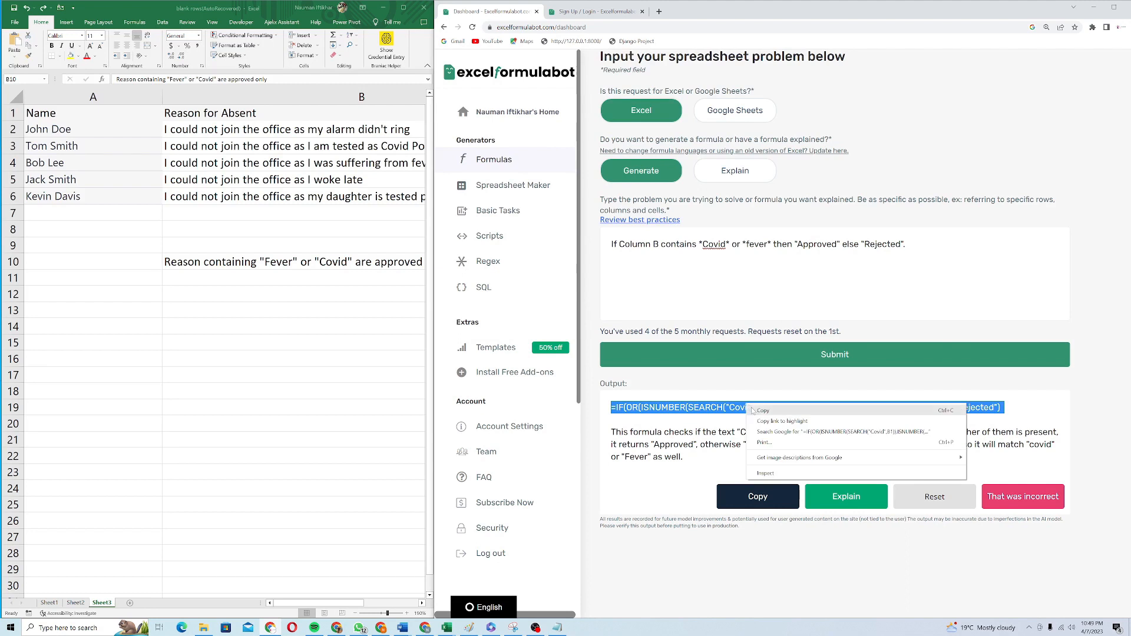
click(793, 408)
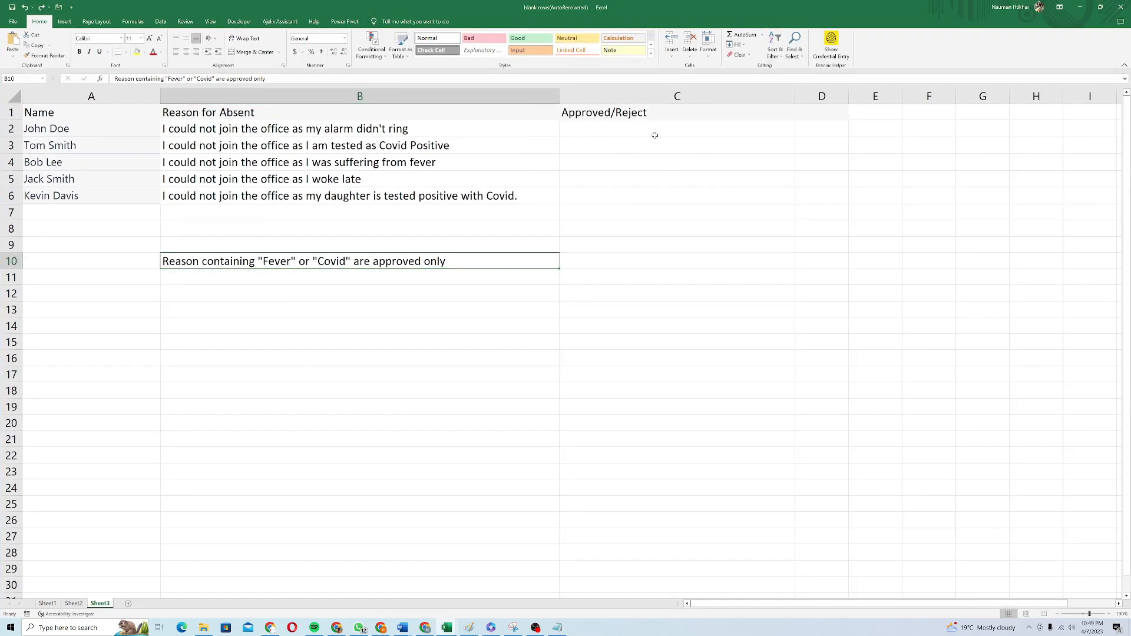
Paste the IF formula into C2 of Sheet3 and fill it down to C6 for all five reasons
click(676, 128)
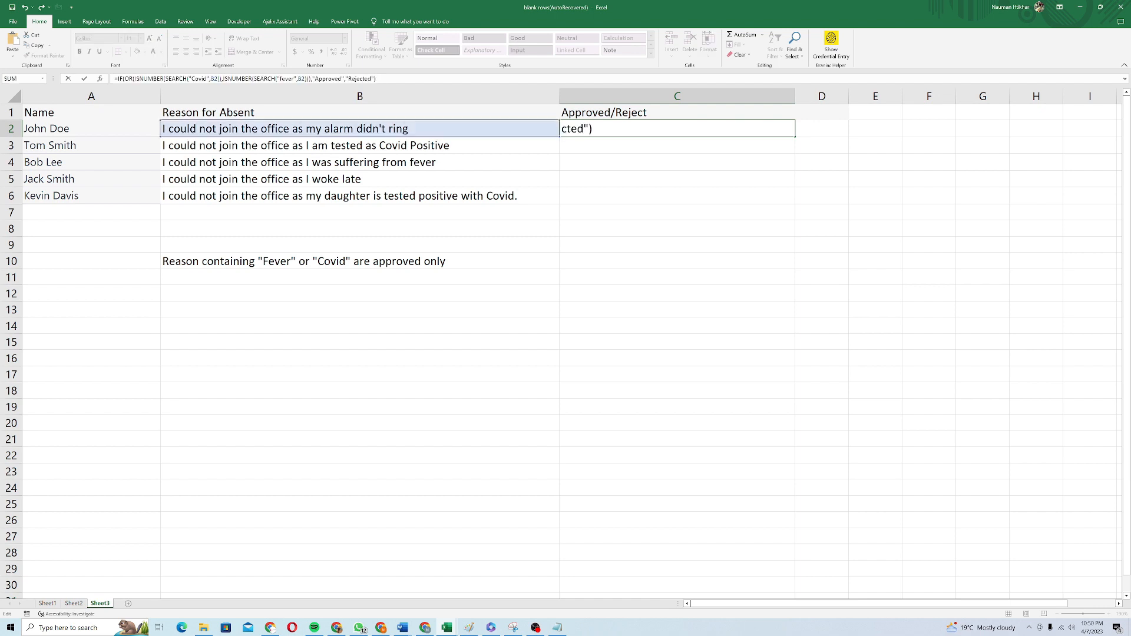
key(Return)
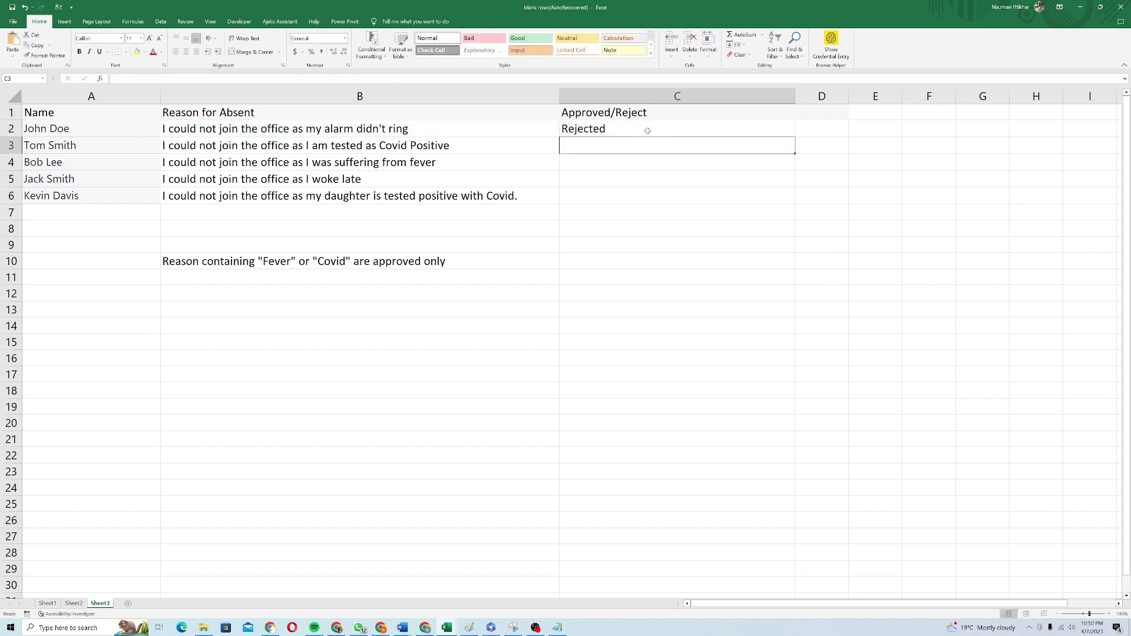
click(676, 127)
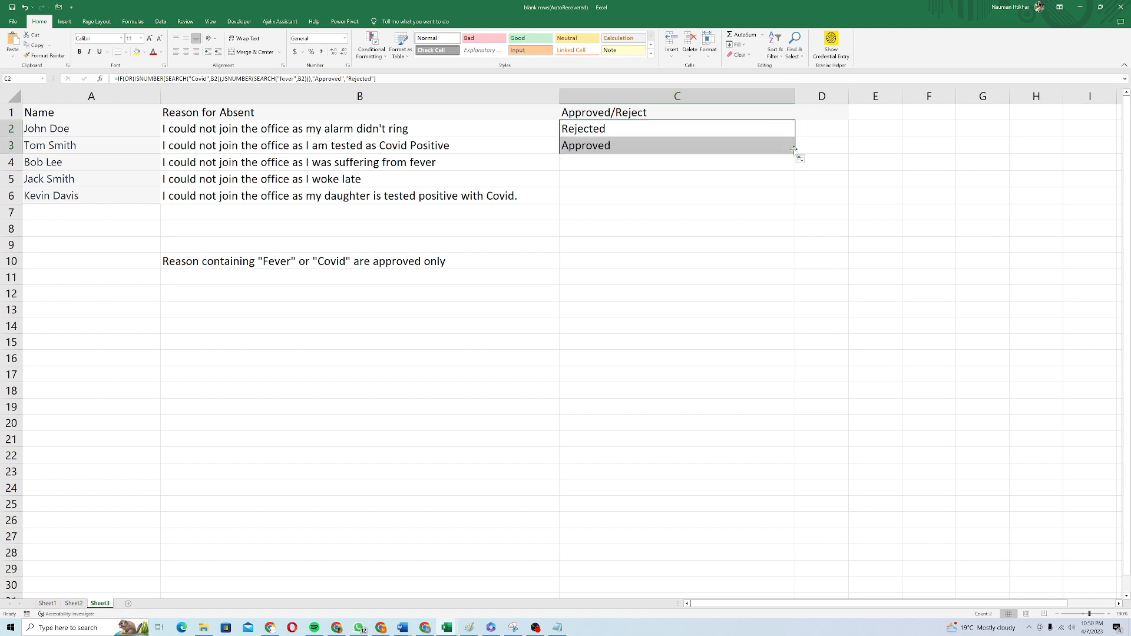
mouse_move(616, 167)
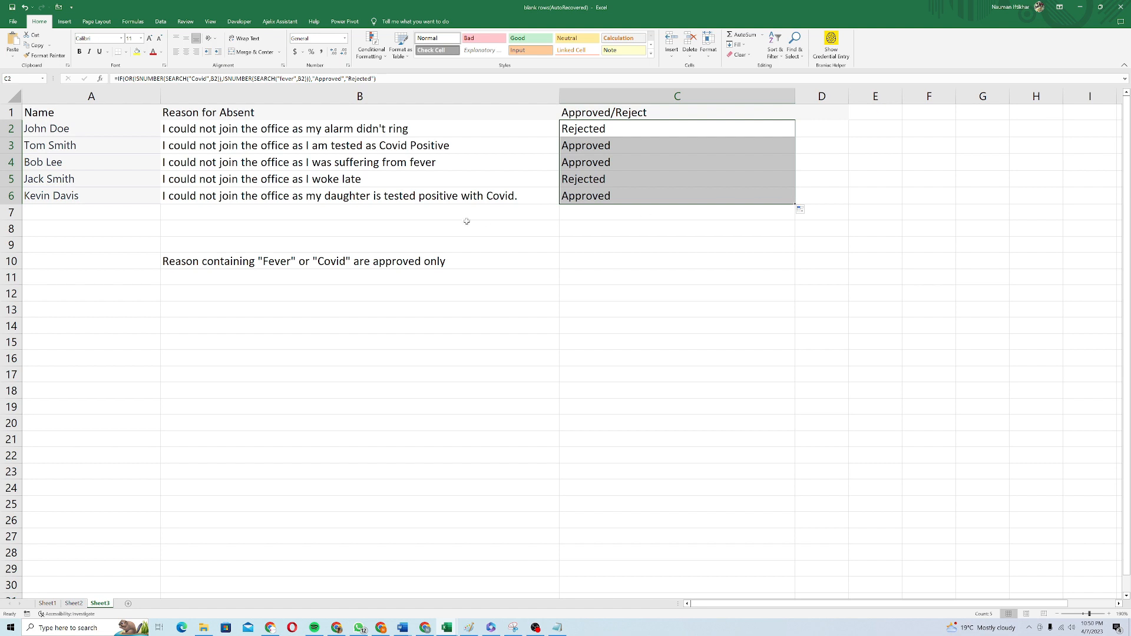
mouse_move(488, 201)
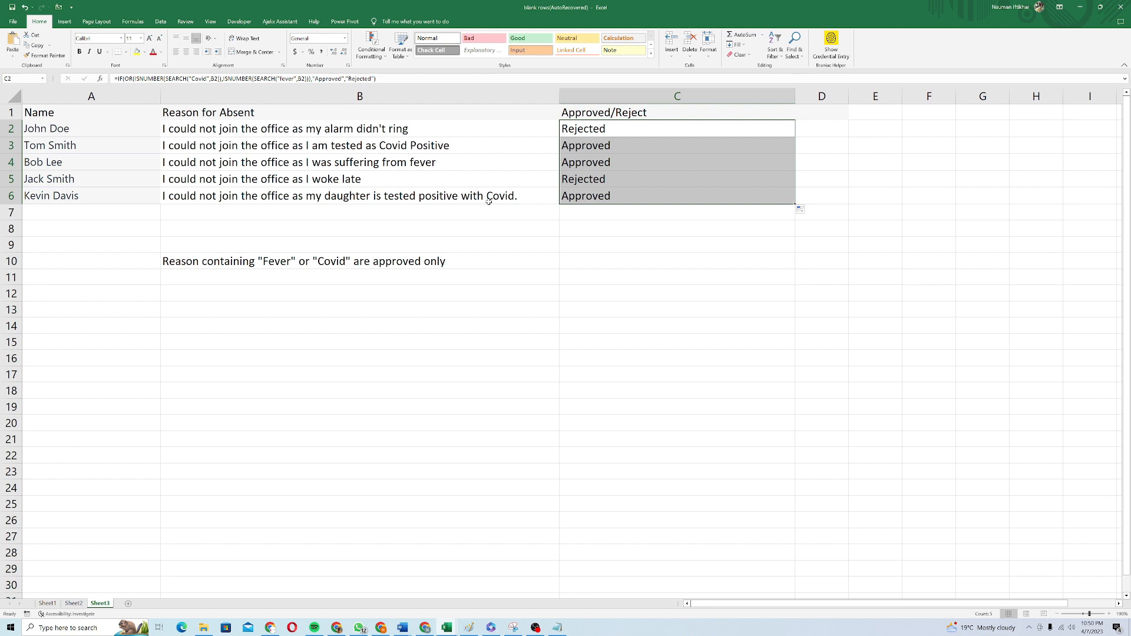